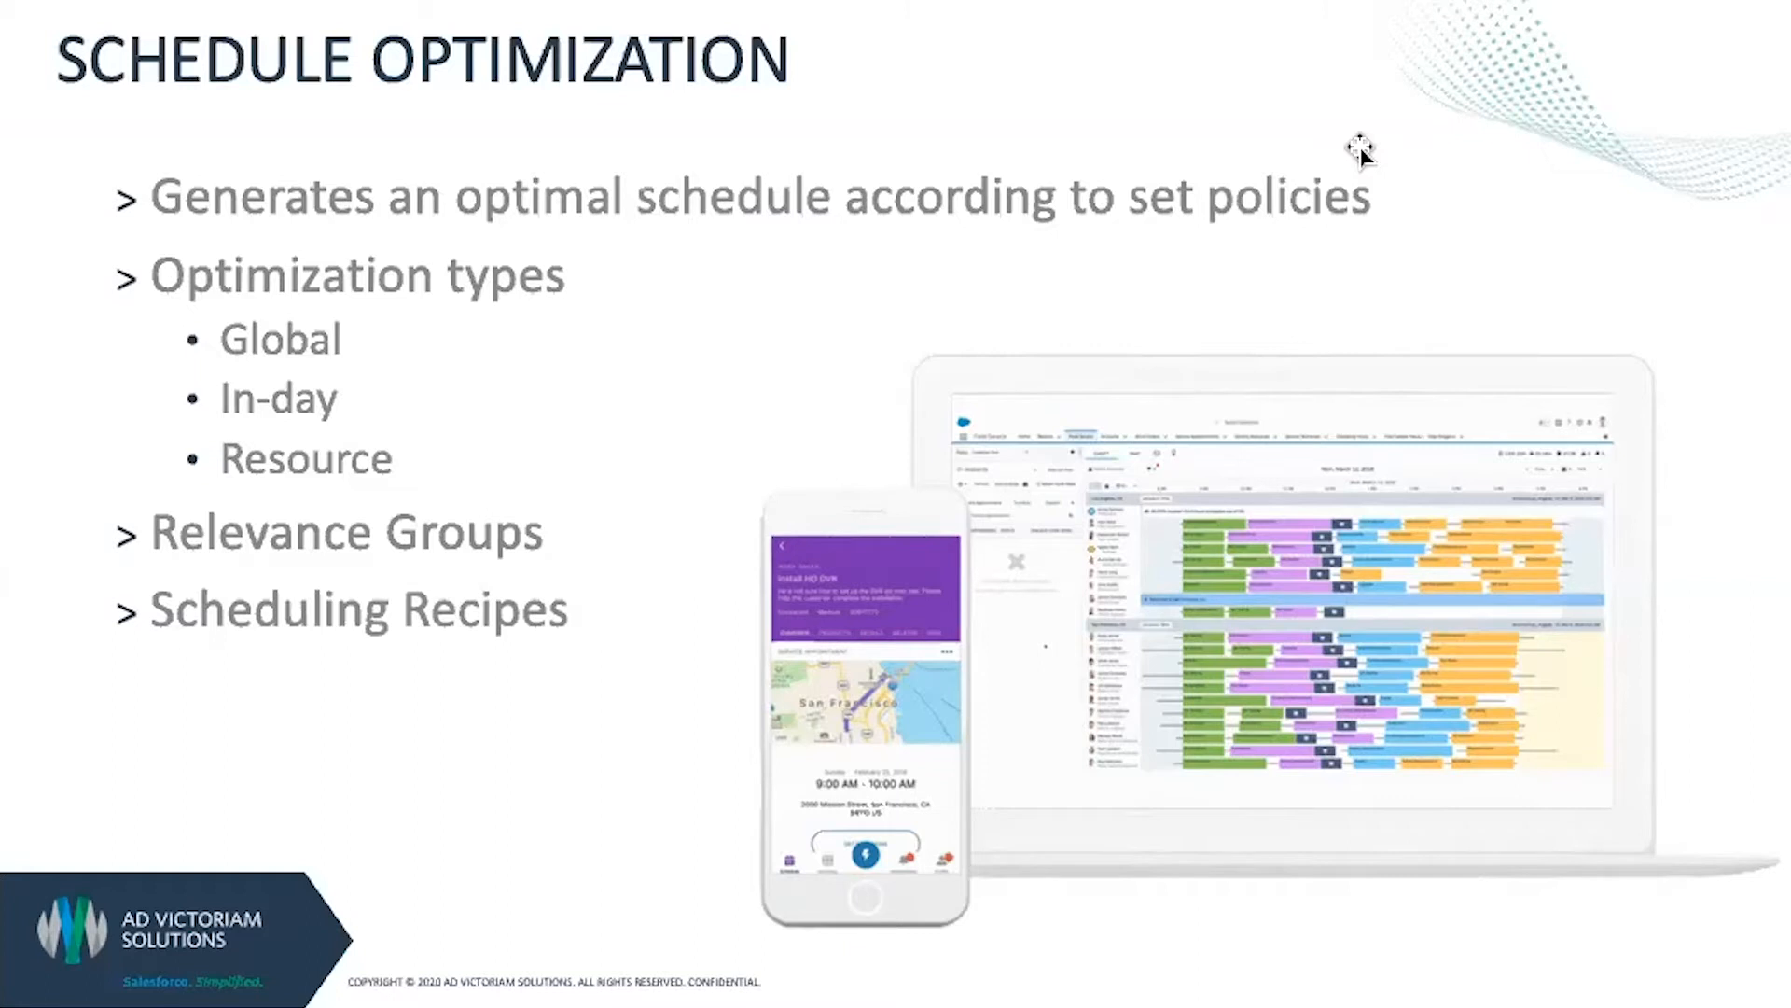
pyautogui.moveTo(1403, 233)
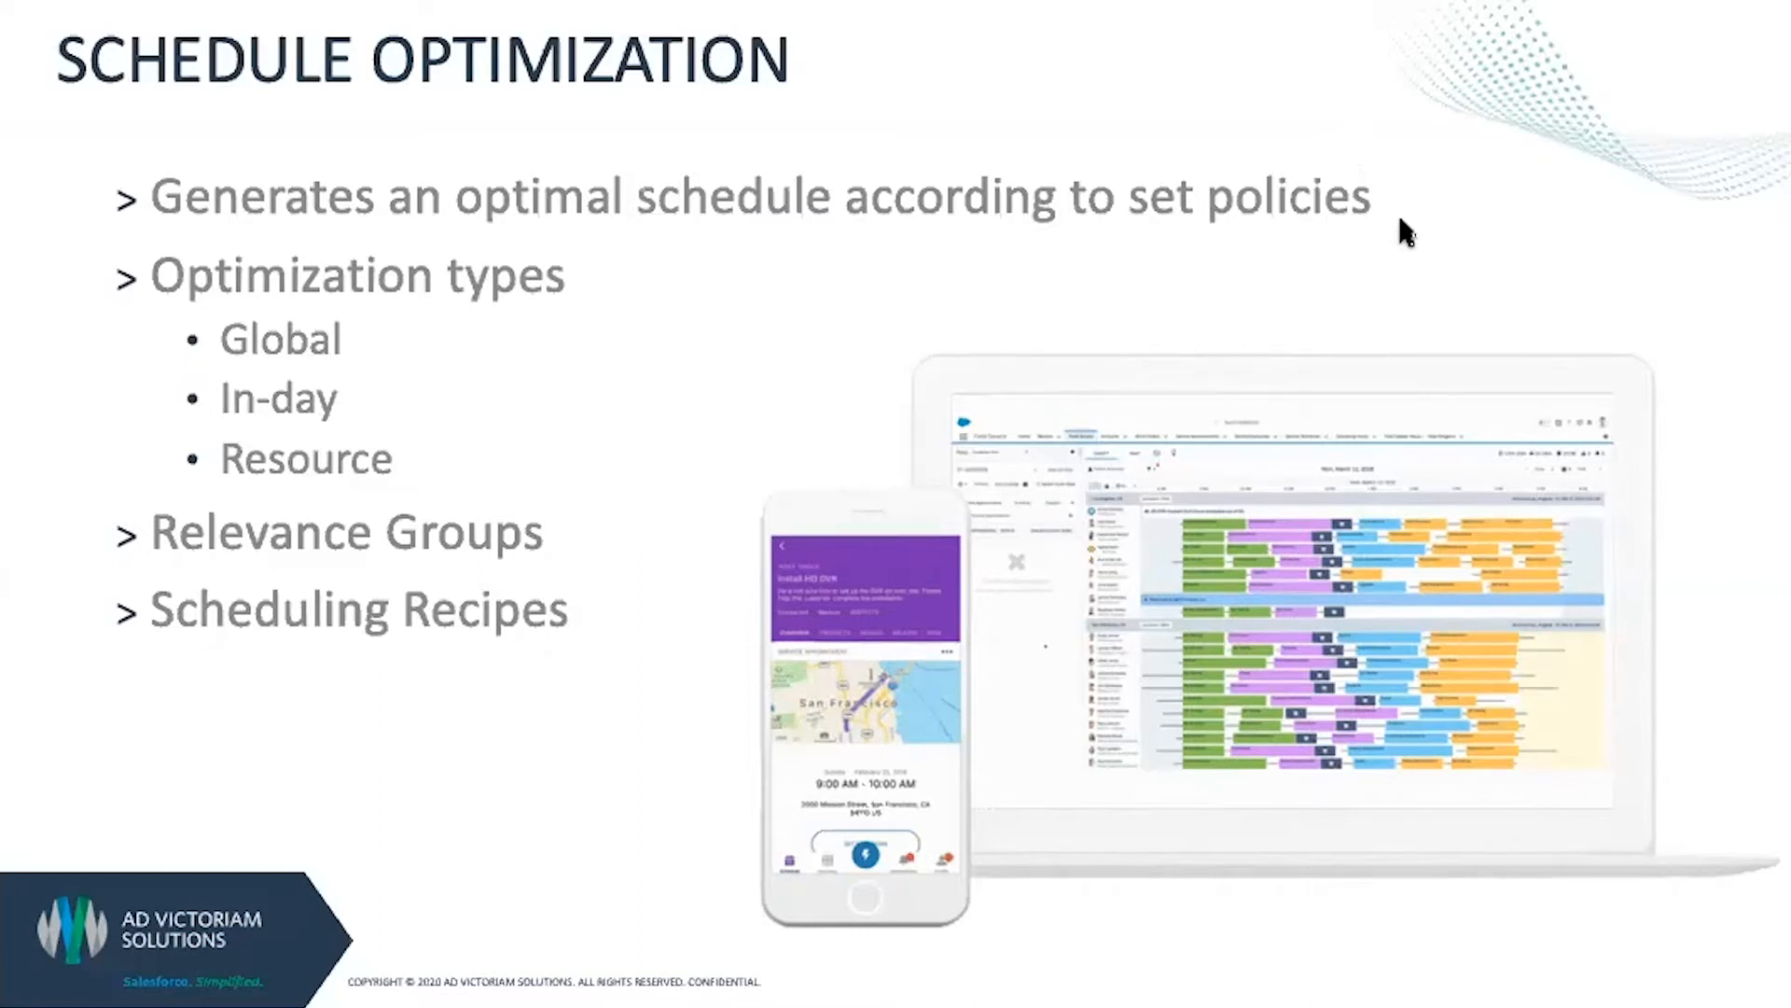
# Step: Advance the deck to the Applying Scheduling Policies slide
pyautogui.press('Right')
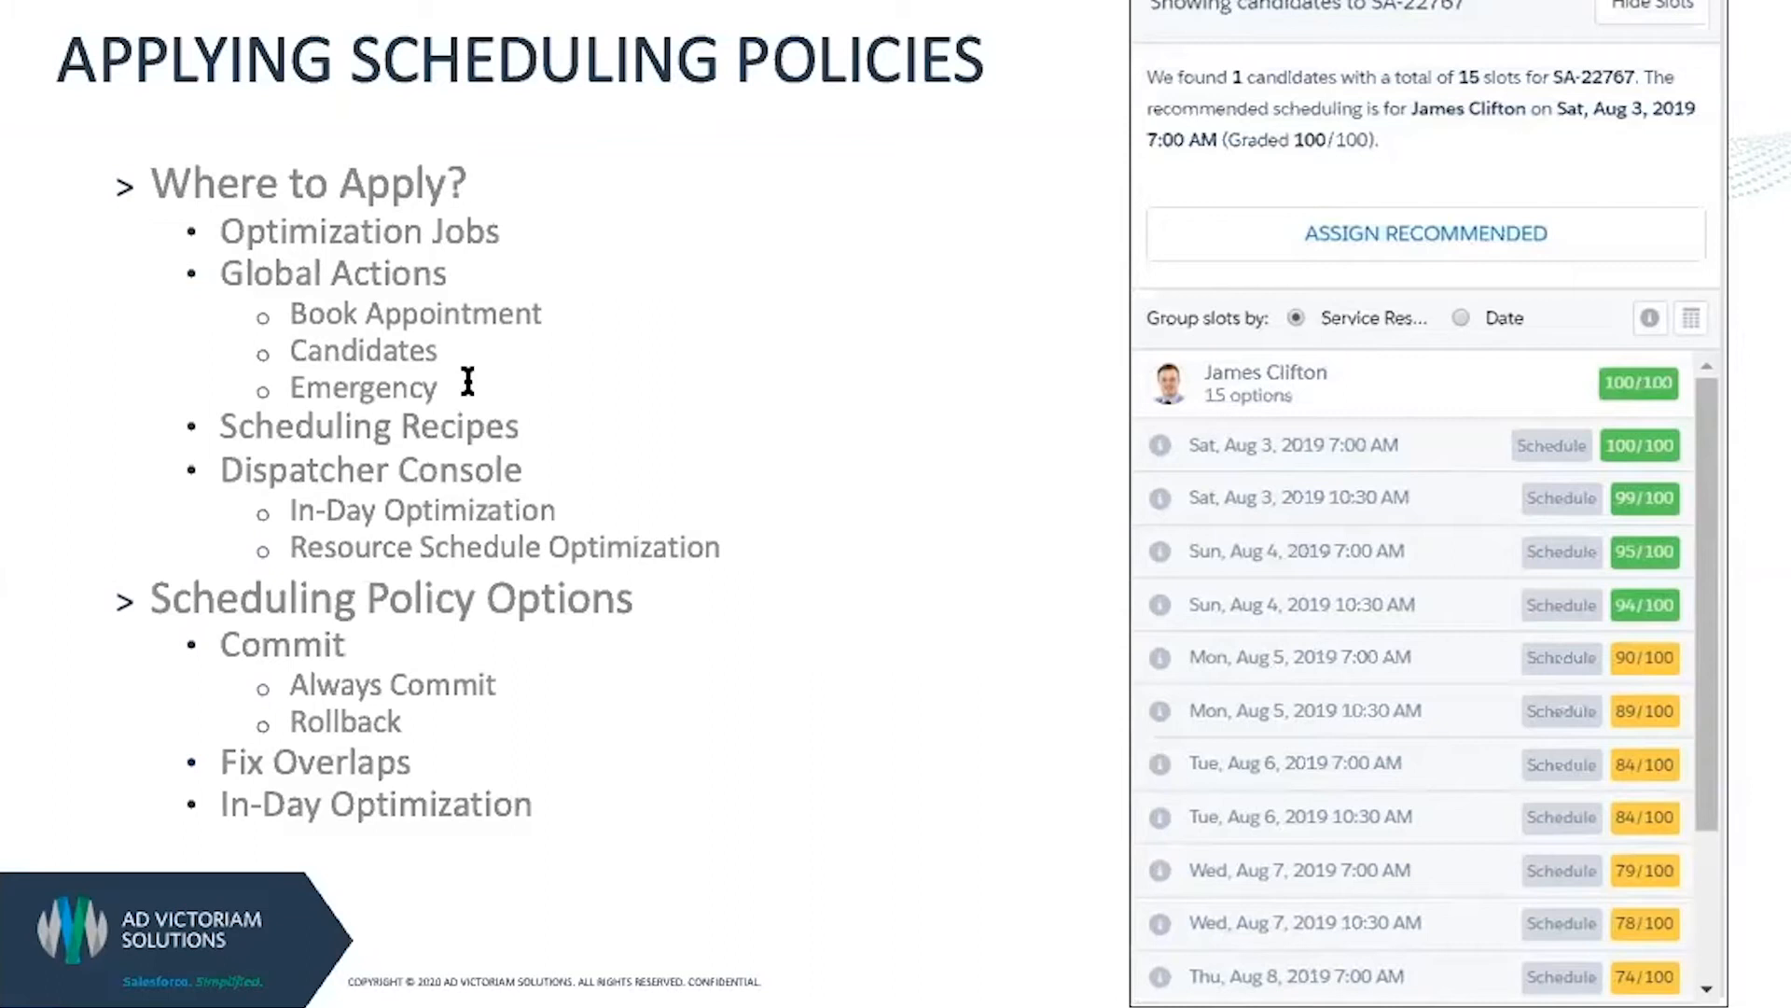
pyautogui.moveTo(560, 319)
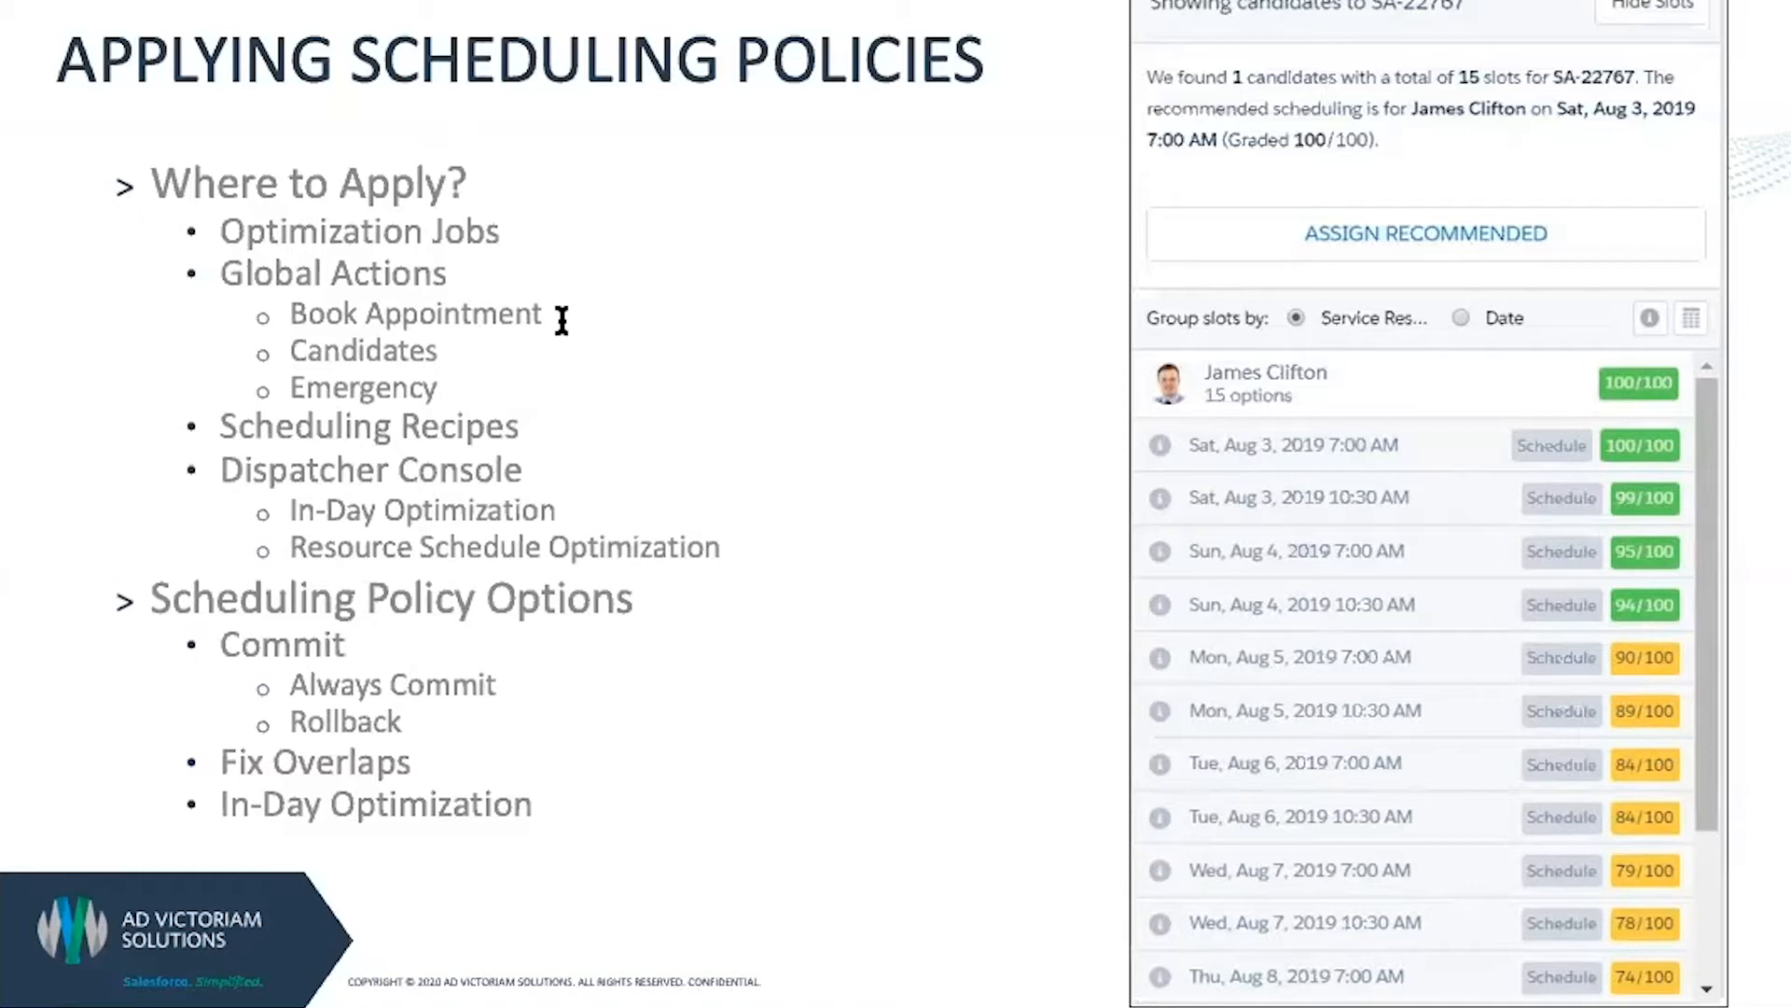
pyautogui.moveTo(416, 348)
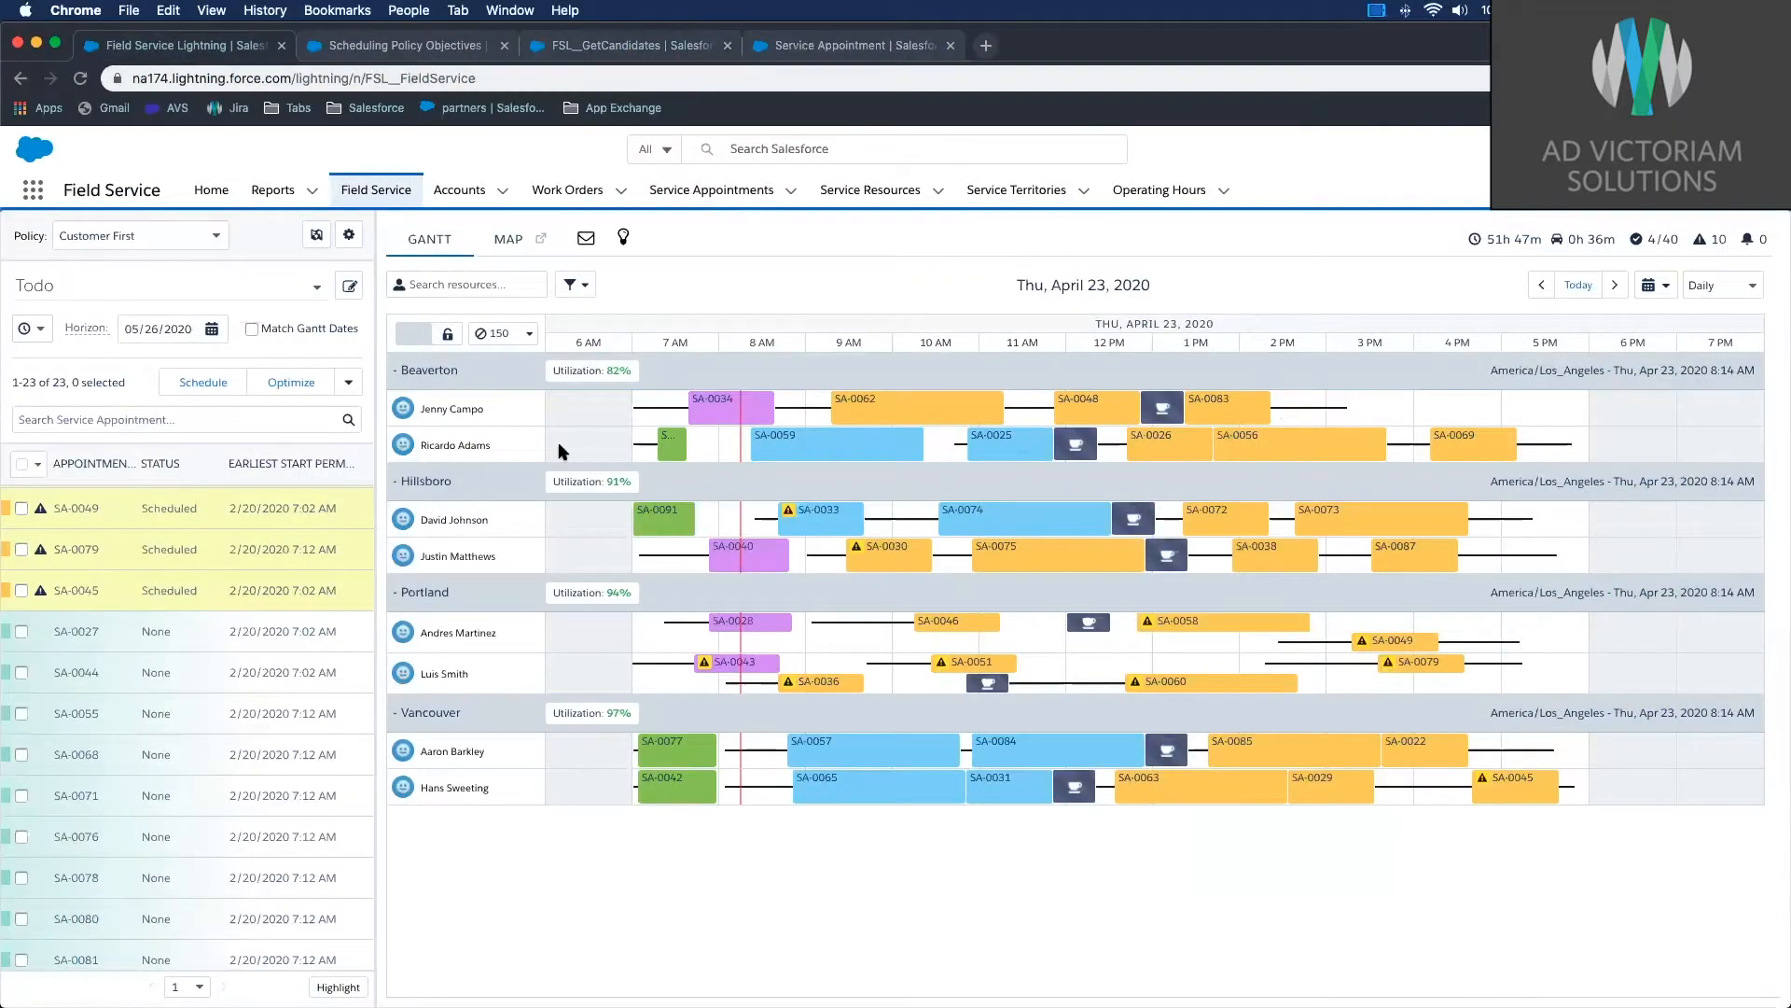
pyautogui.moveTo(443, 479)
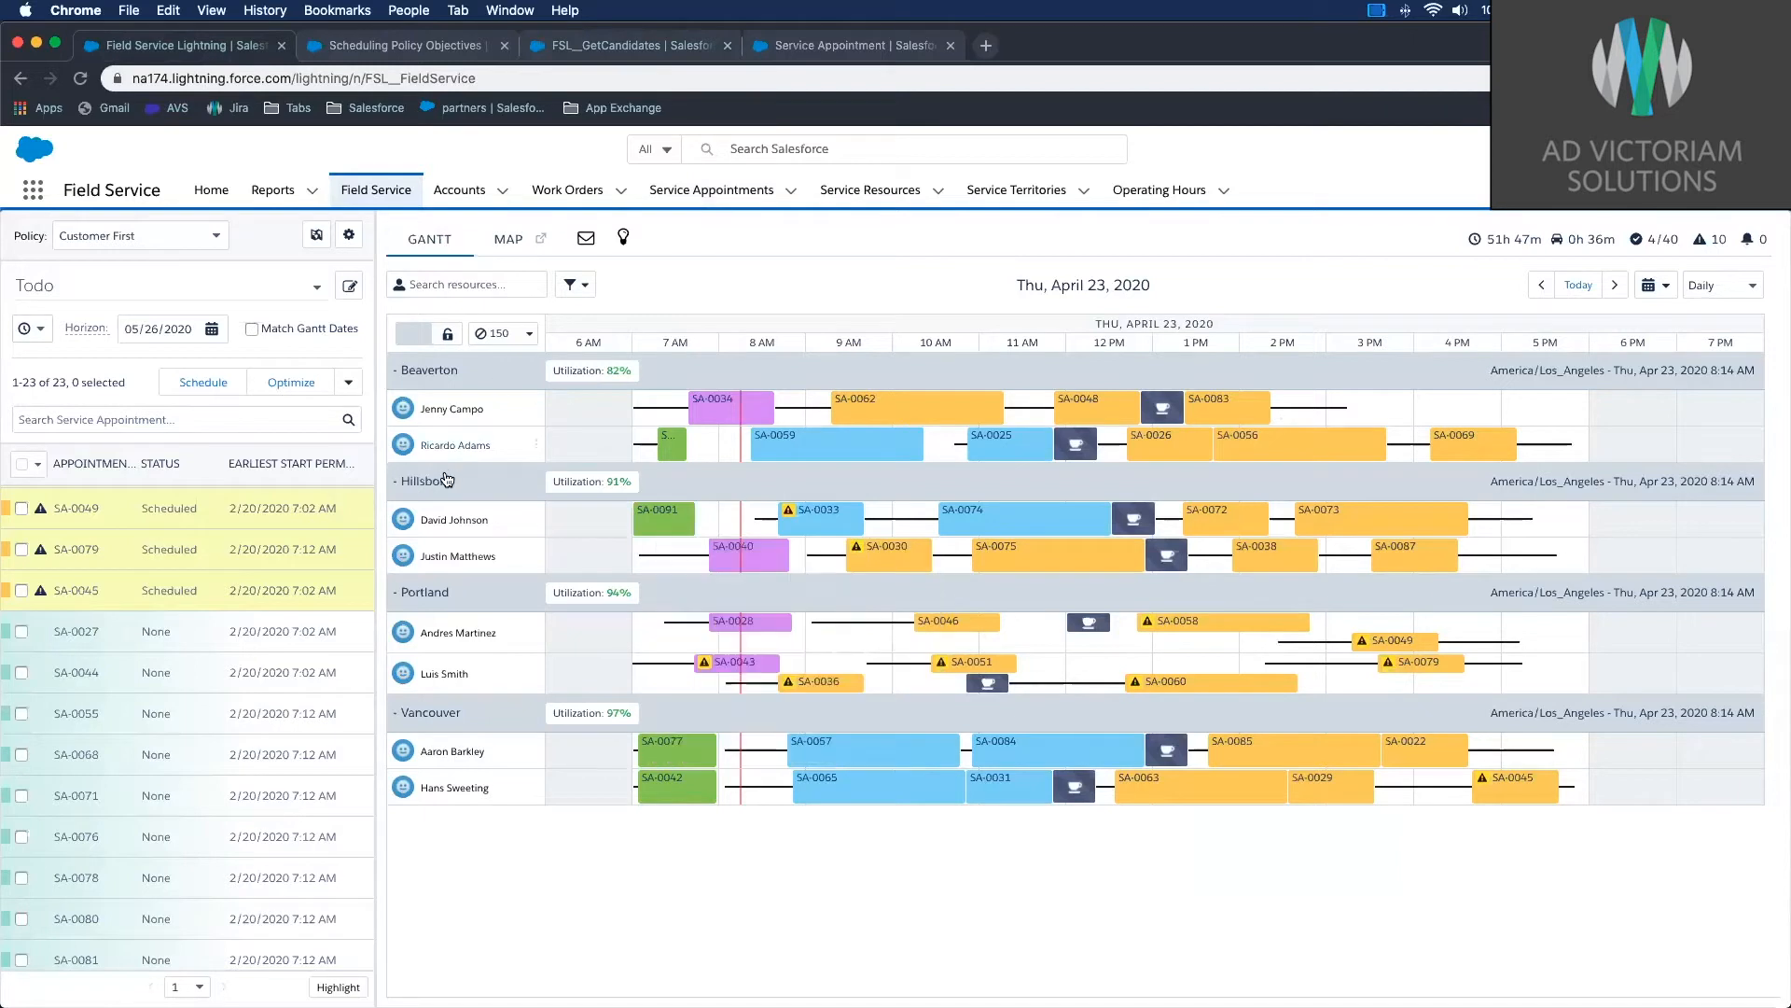
pyautogui.moveTo(480, 587)
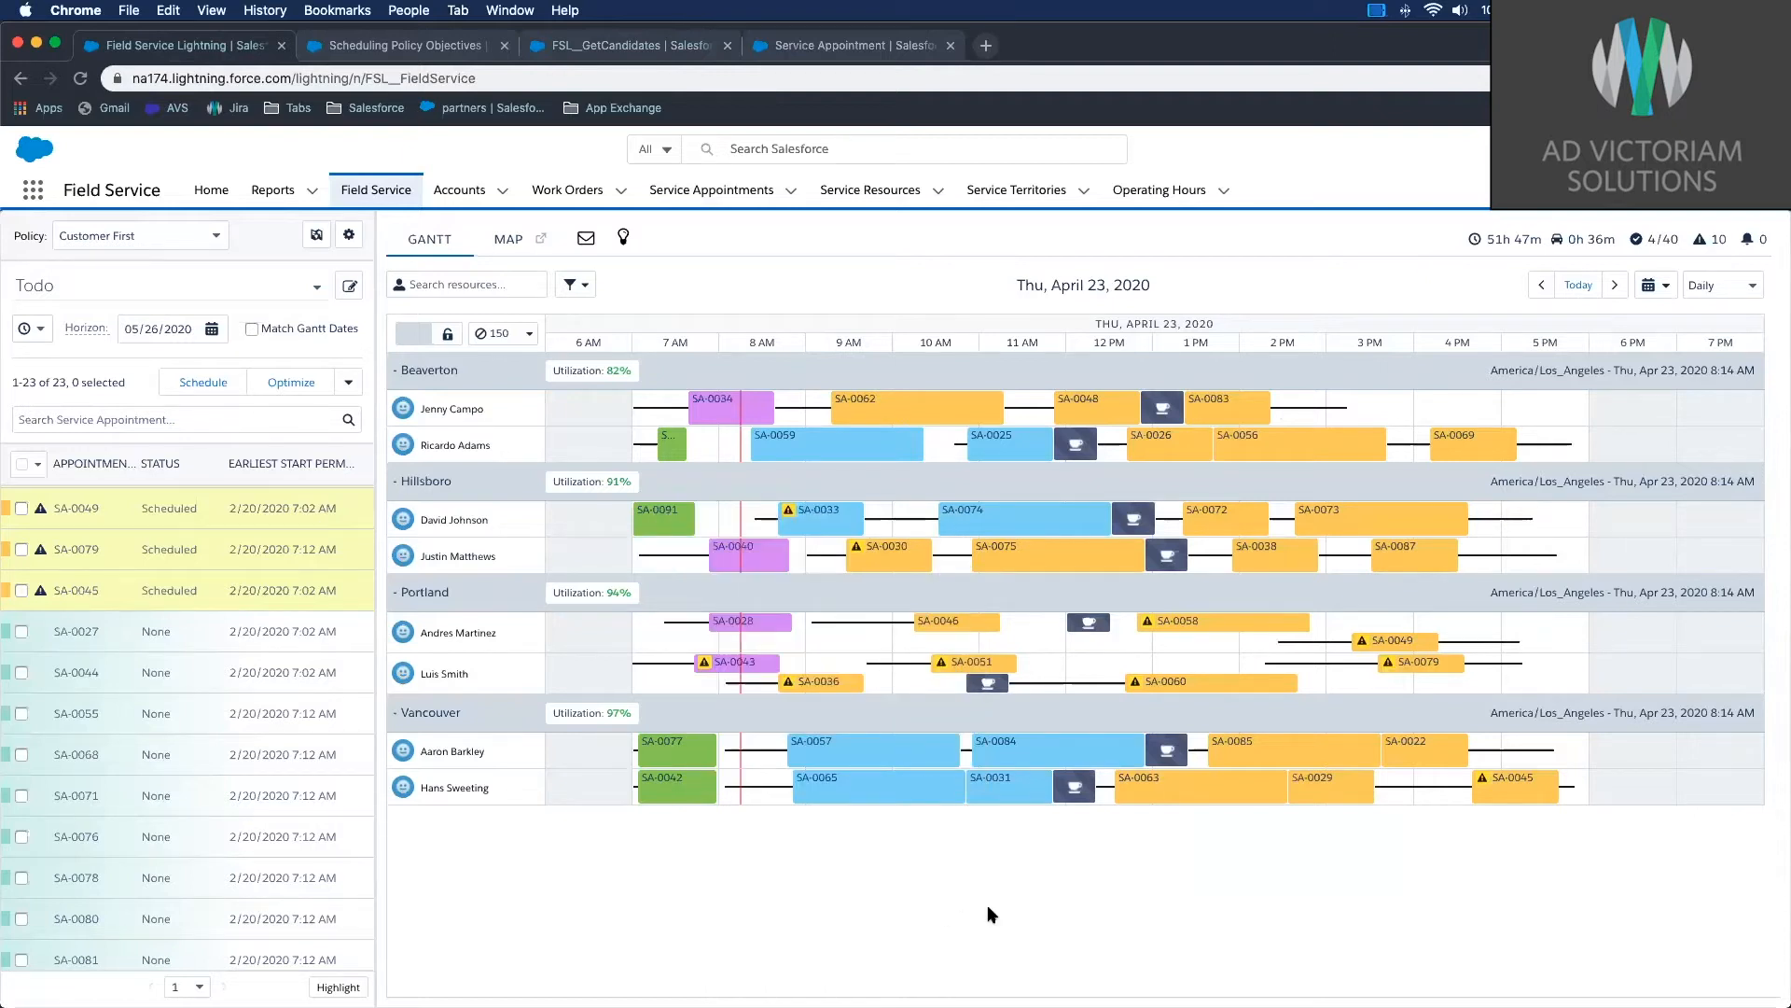
pyautogui.moveTo(904, 830)
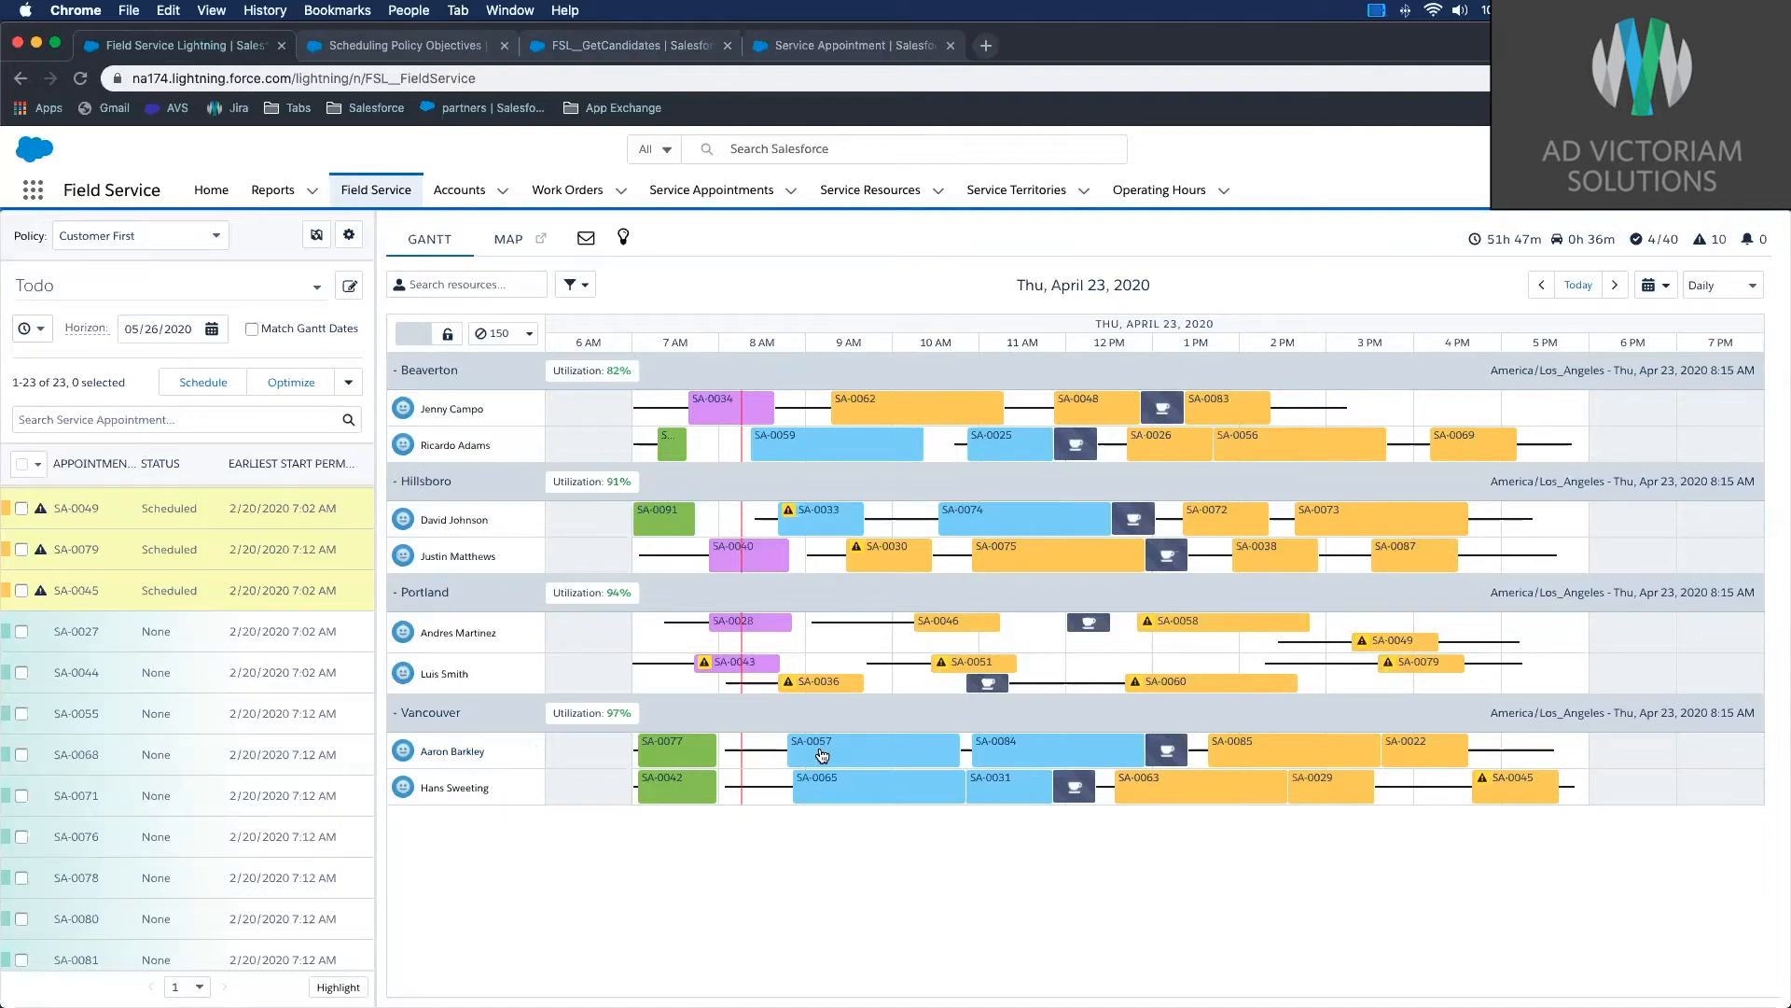
pyautogui.moveTo(889, 809)
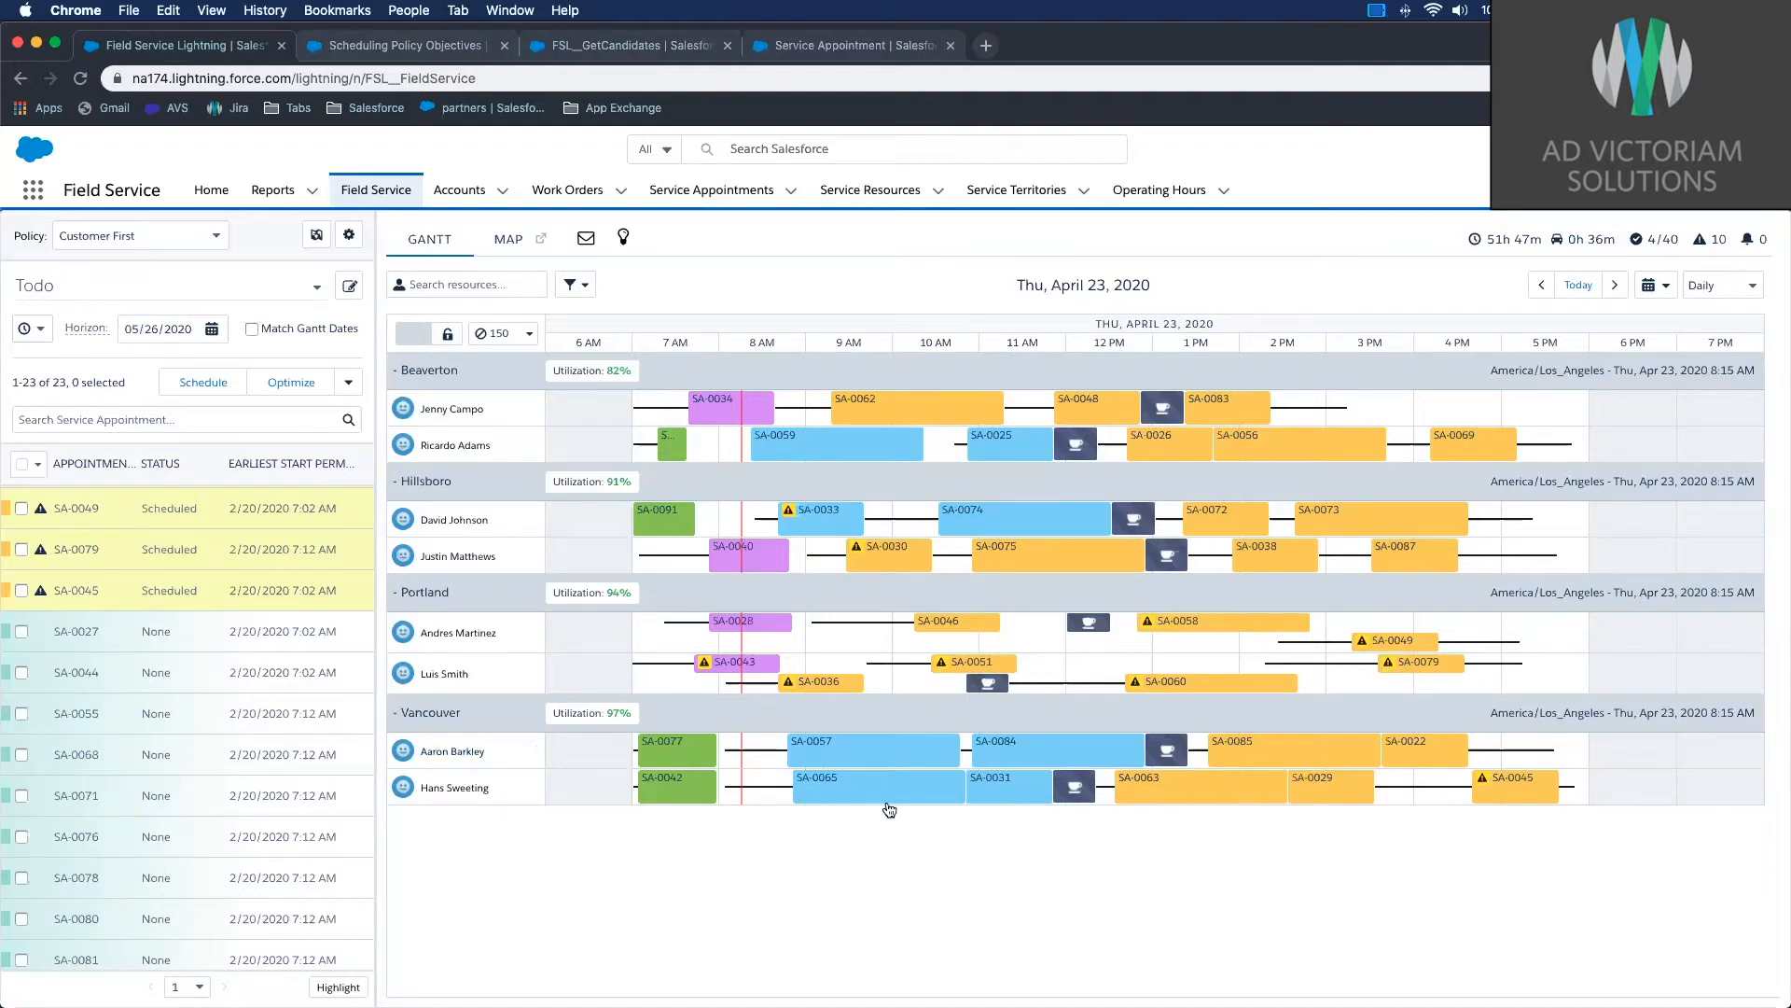
pyautogui.moveTo(889, 922)
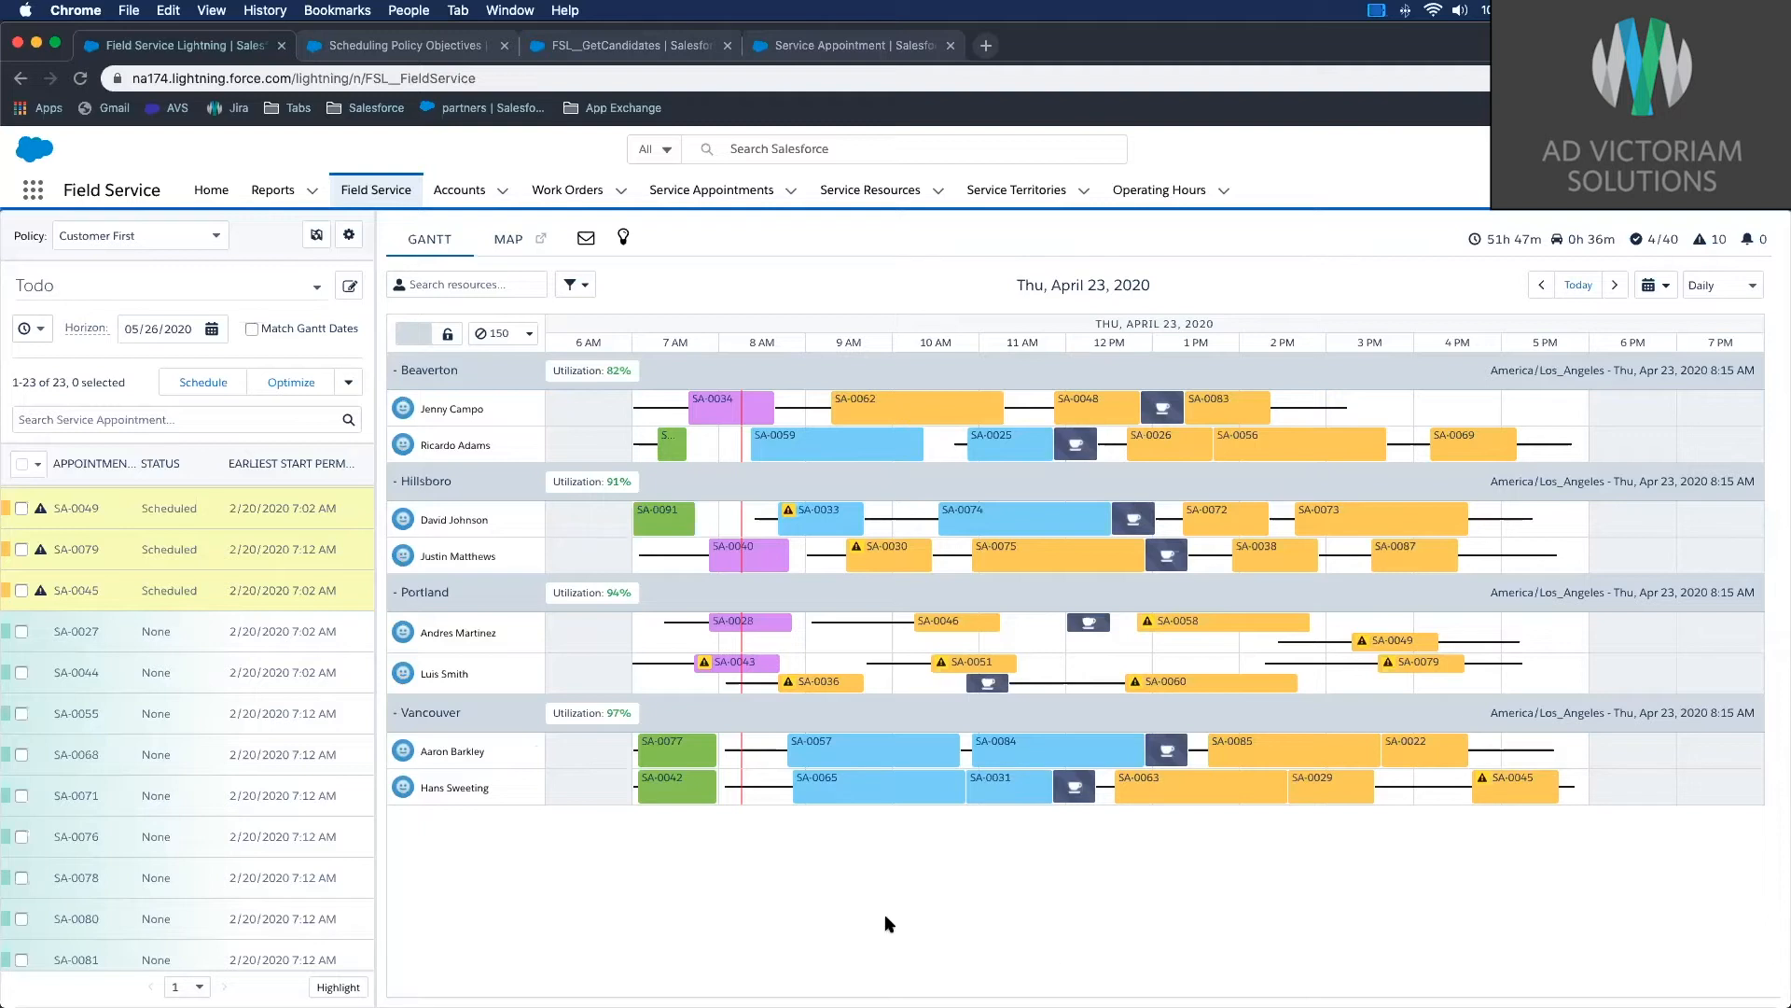
pyautogui.moveTo(939, 568)
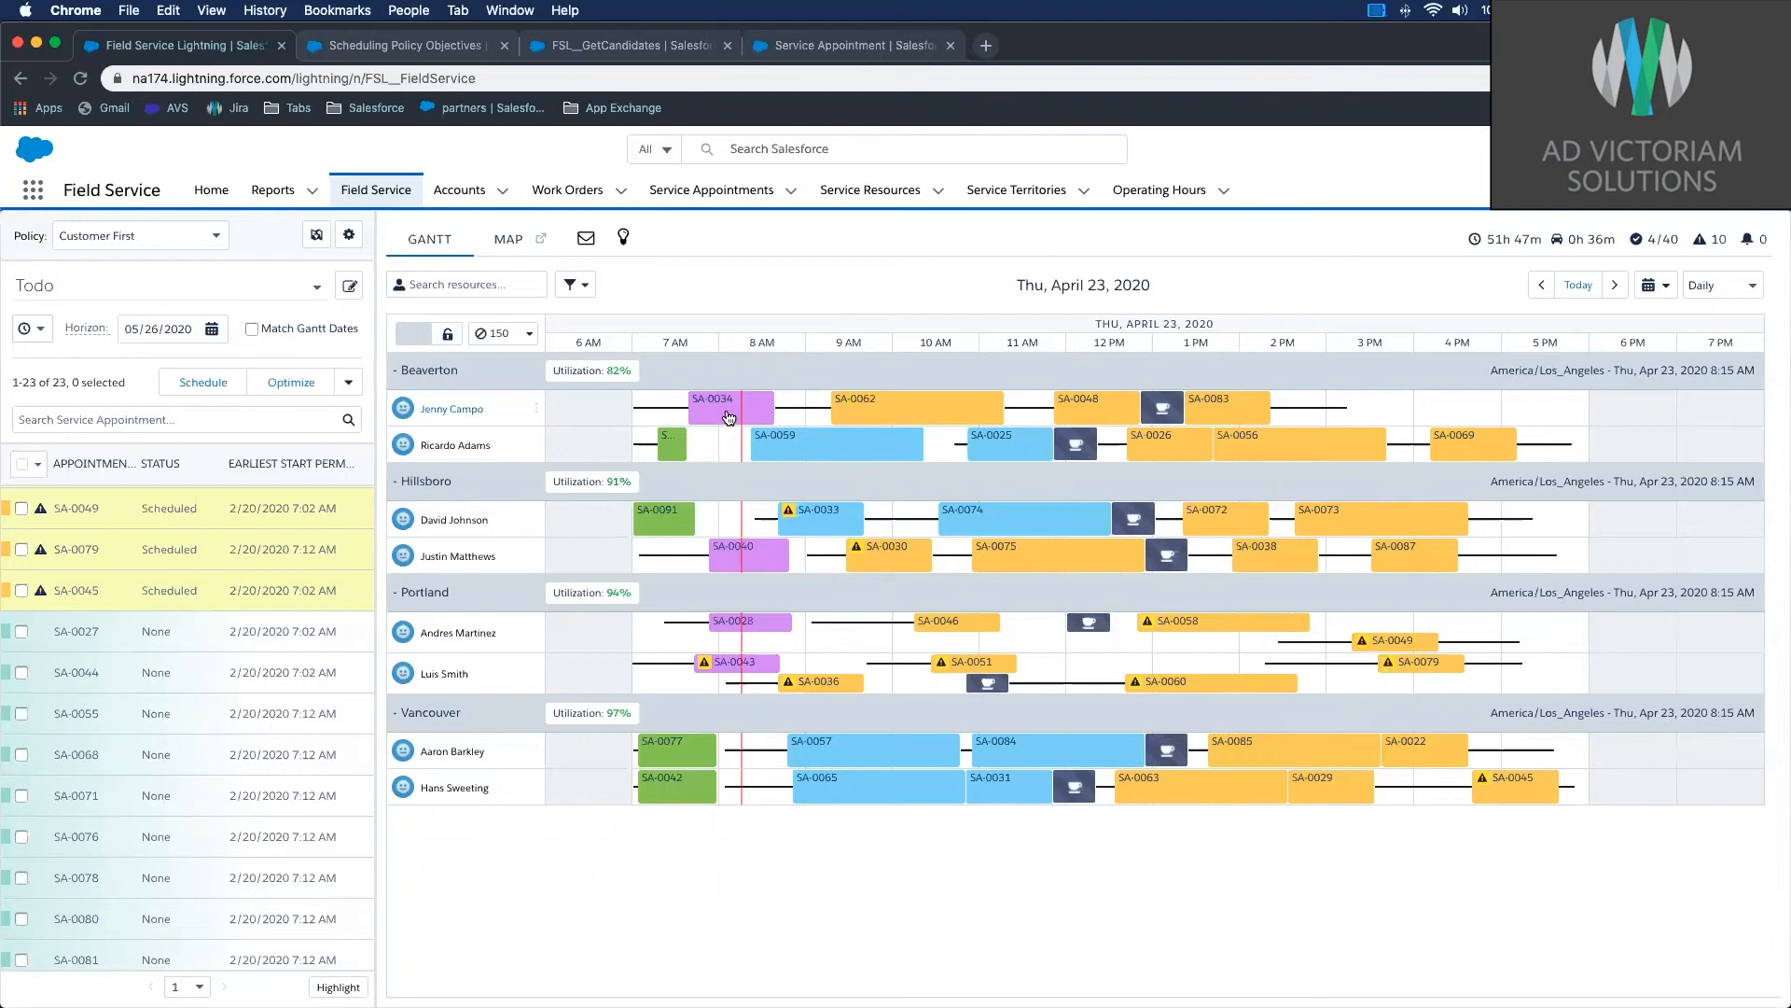
# Step: Run Resource Schedule Optimization on the first Beaverton technician's April 23 day
pyautogui.rightClick(729, 414)
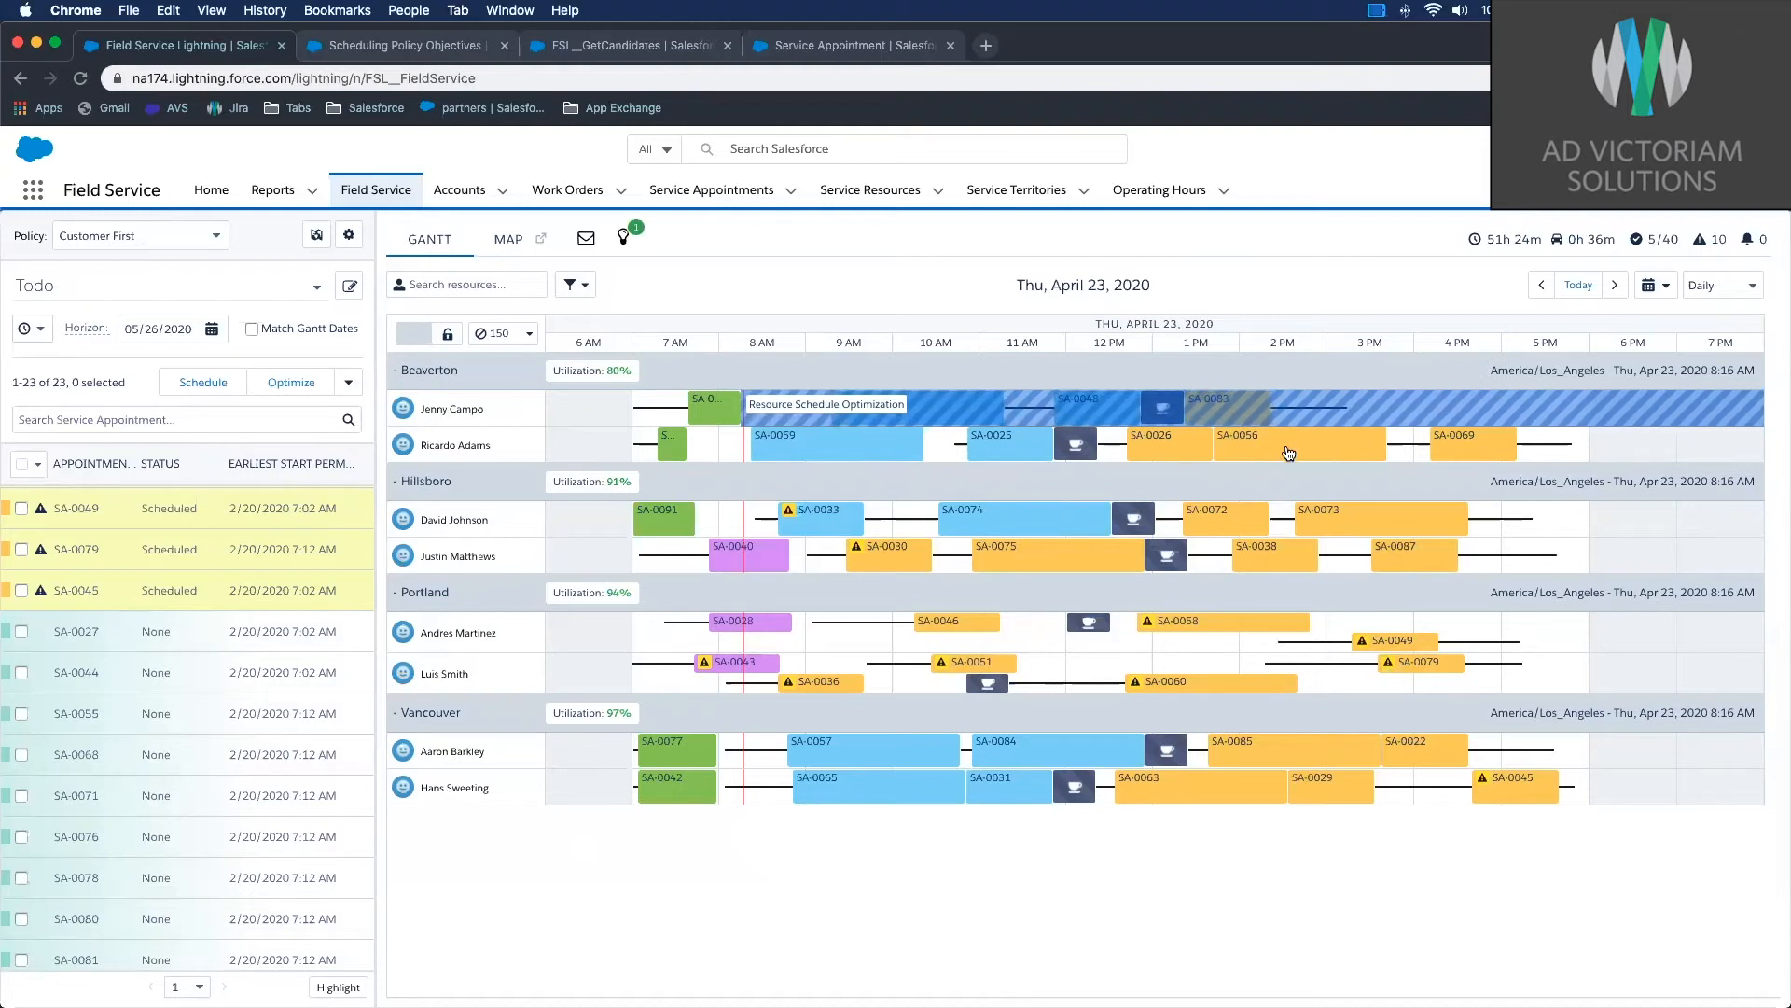
pyautogui.moveTo(1321, 603)
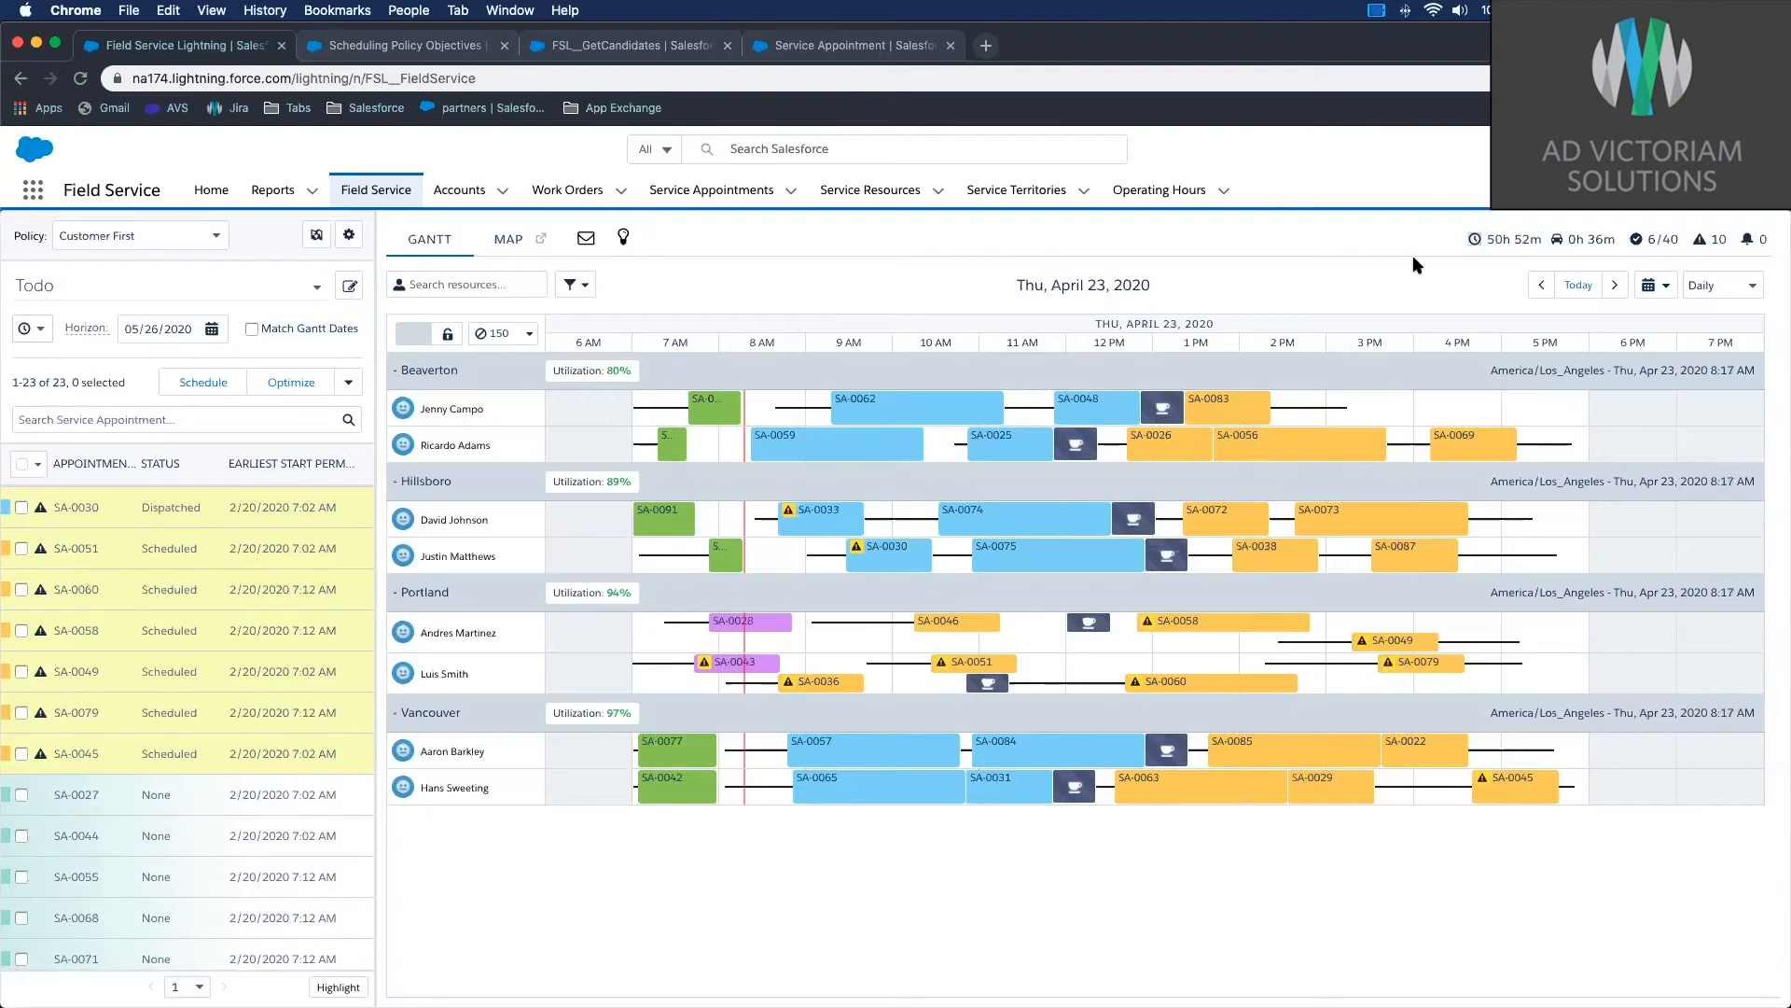
# Step: Optimize April 23 across Beaverton, Hillsboro, Portland and Vancouver together
pyautogui.click(289, 382)
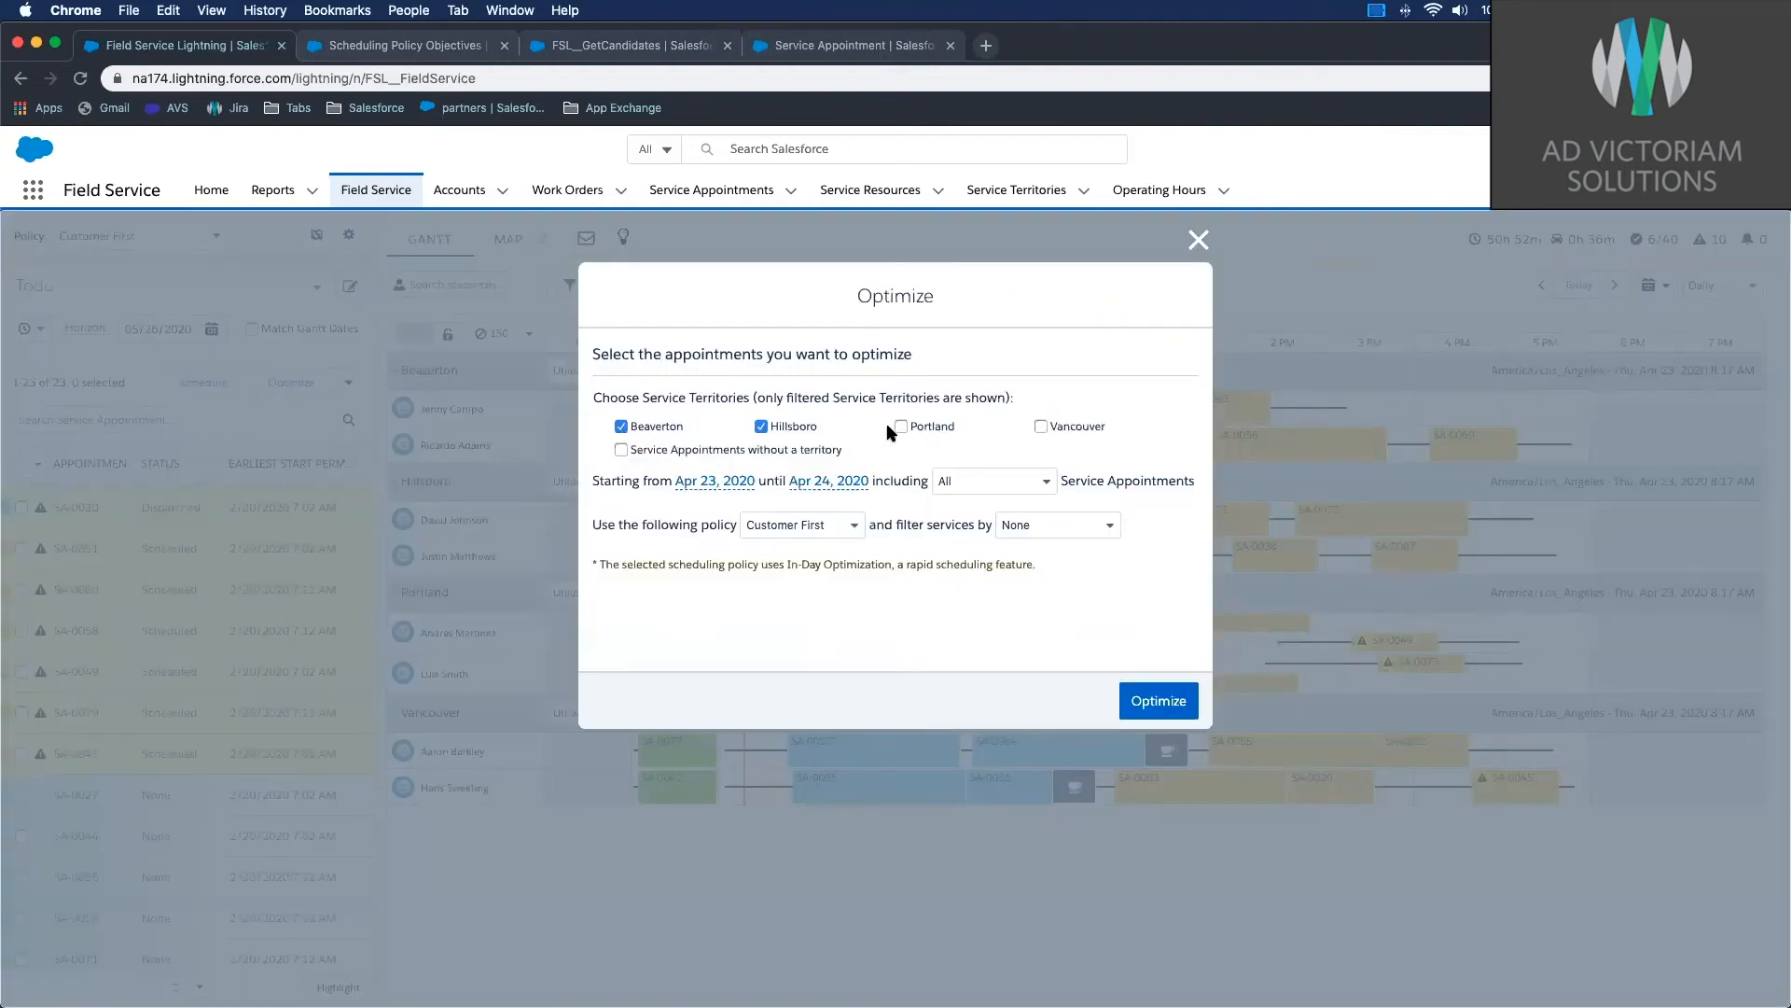
pyautogui.click(900, 426)
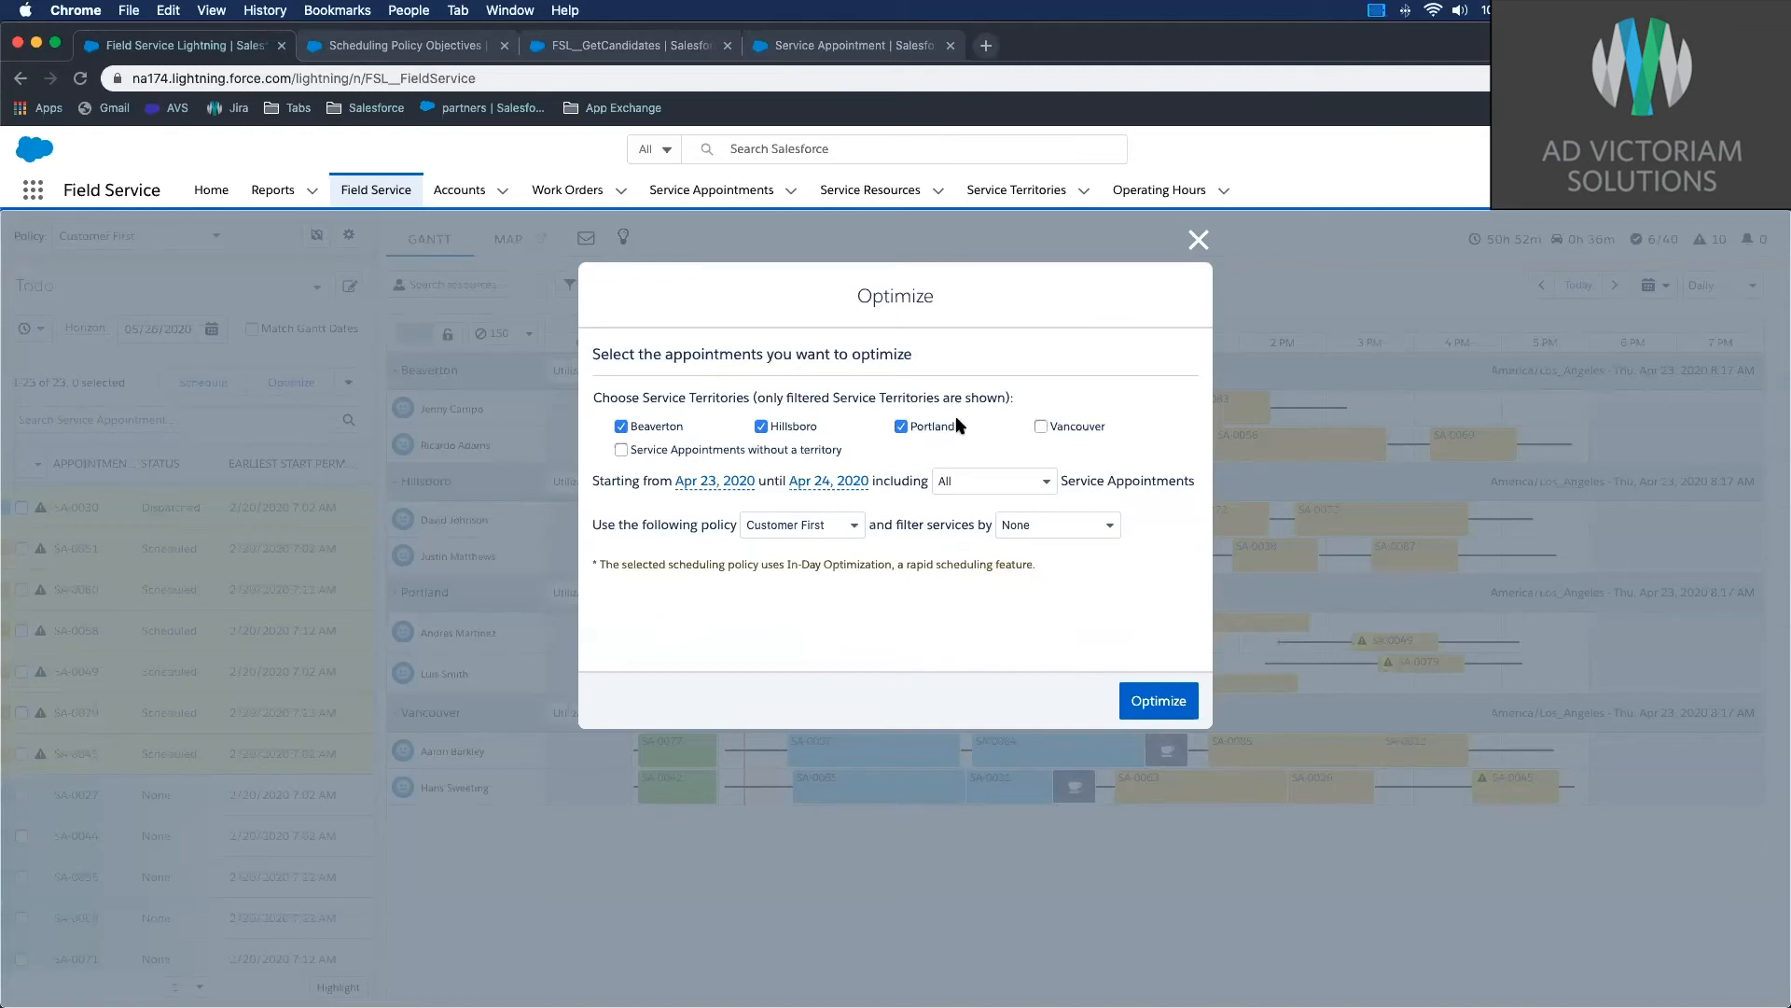
pyautogui.click(1039, 425)
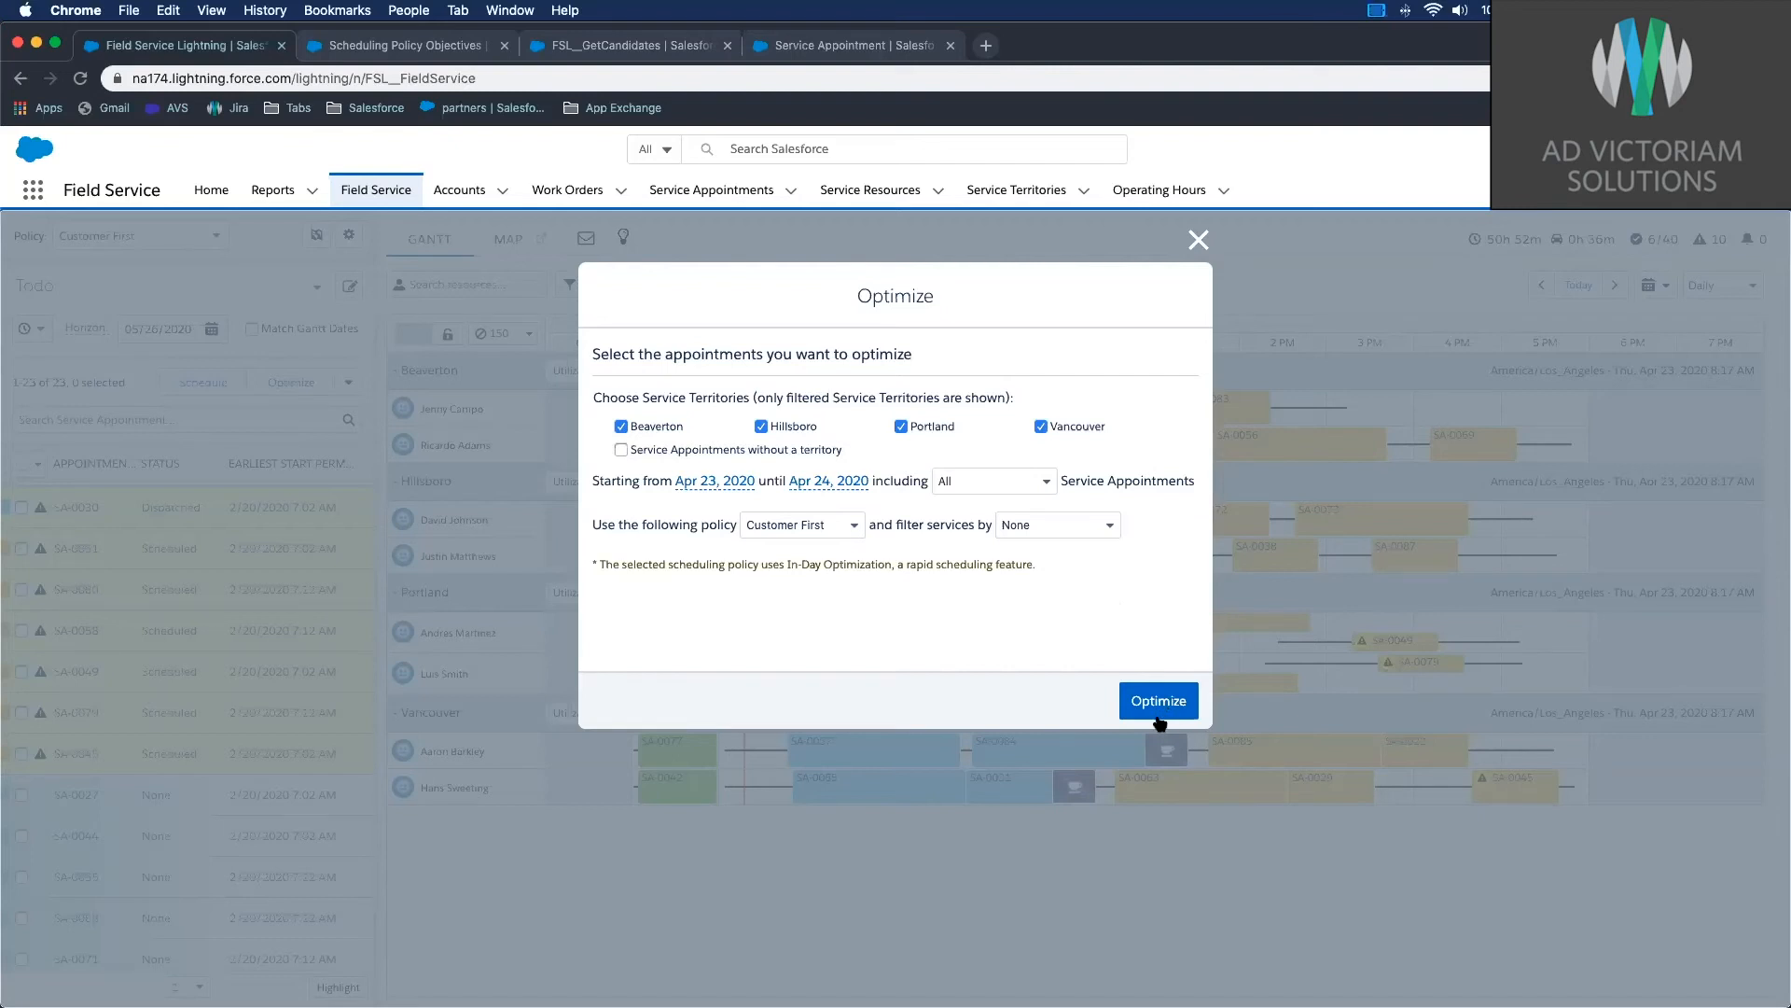
pyautogui.click(1157, 700)
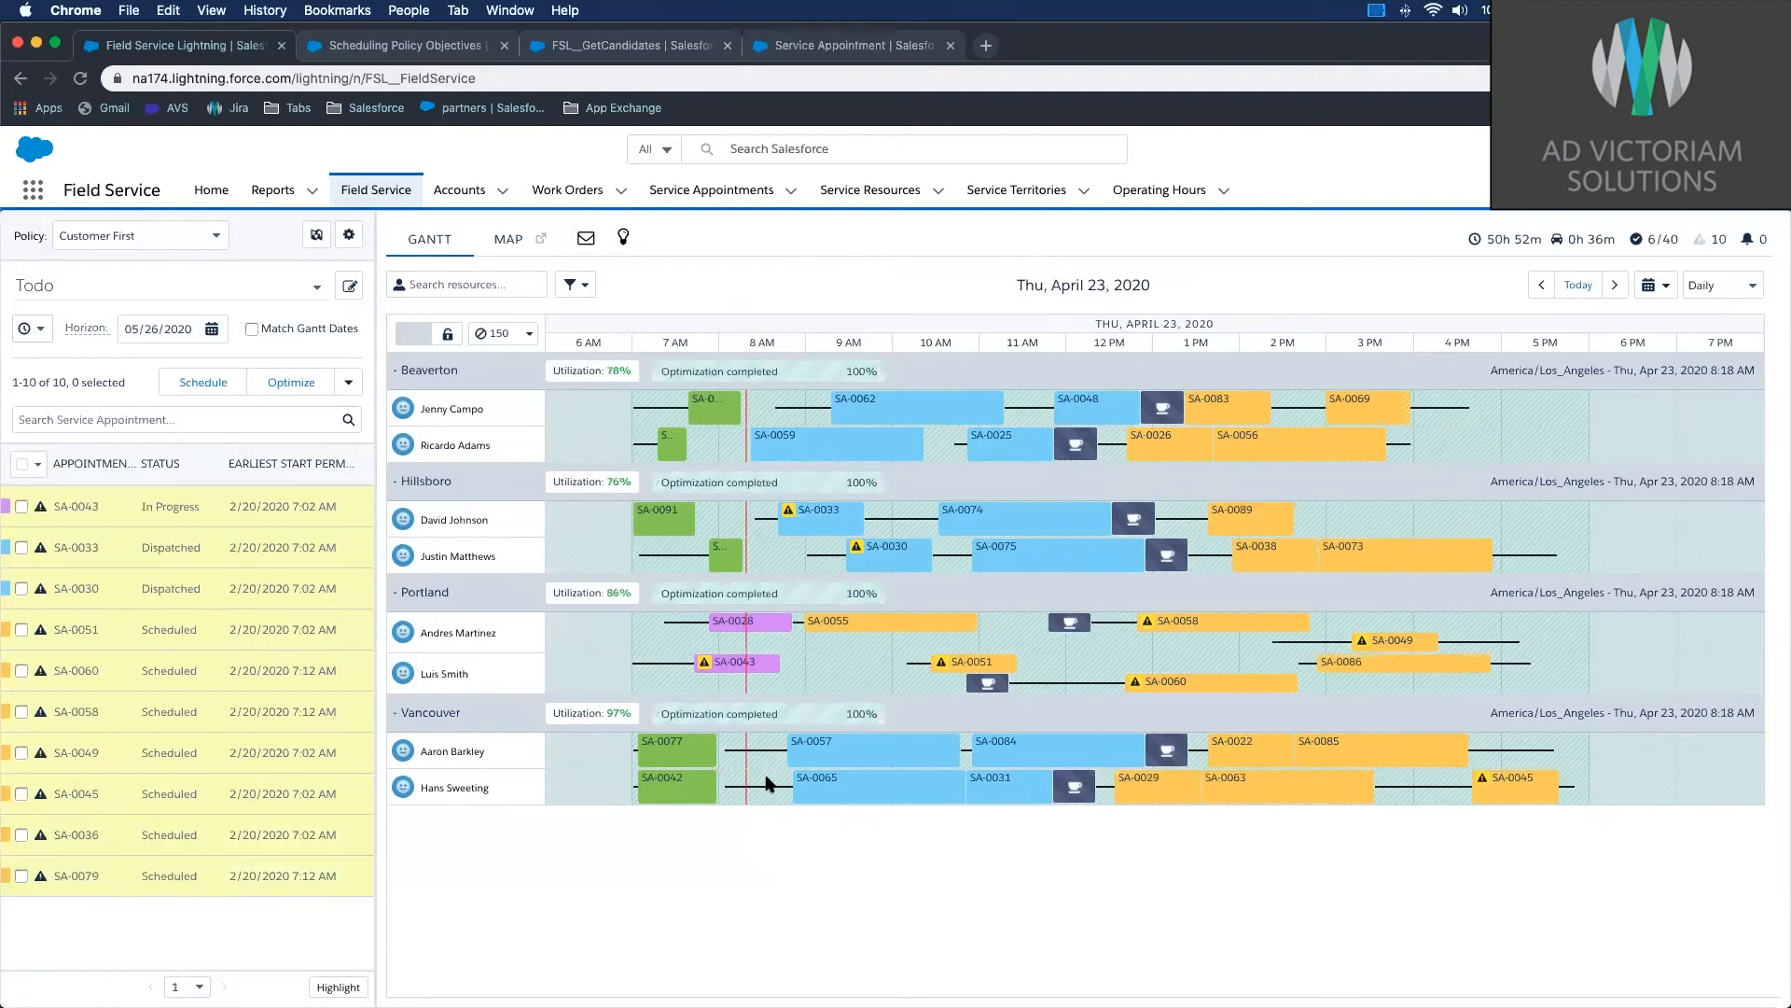
pyautogui.moveTo(1041, 900)
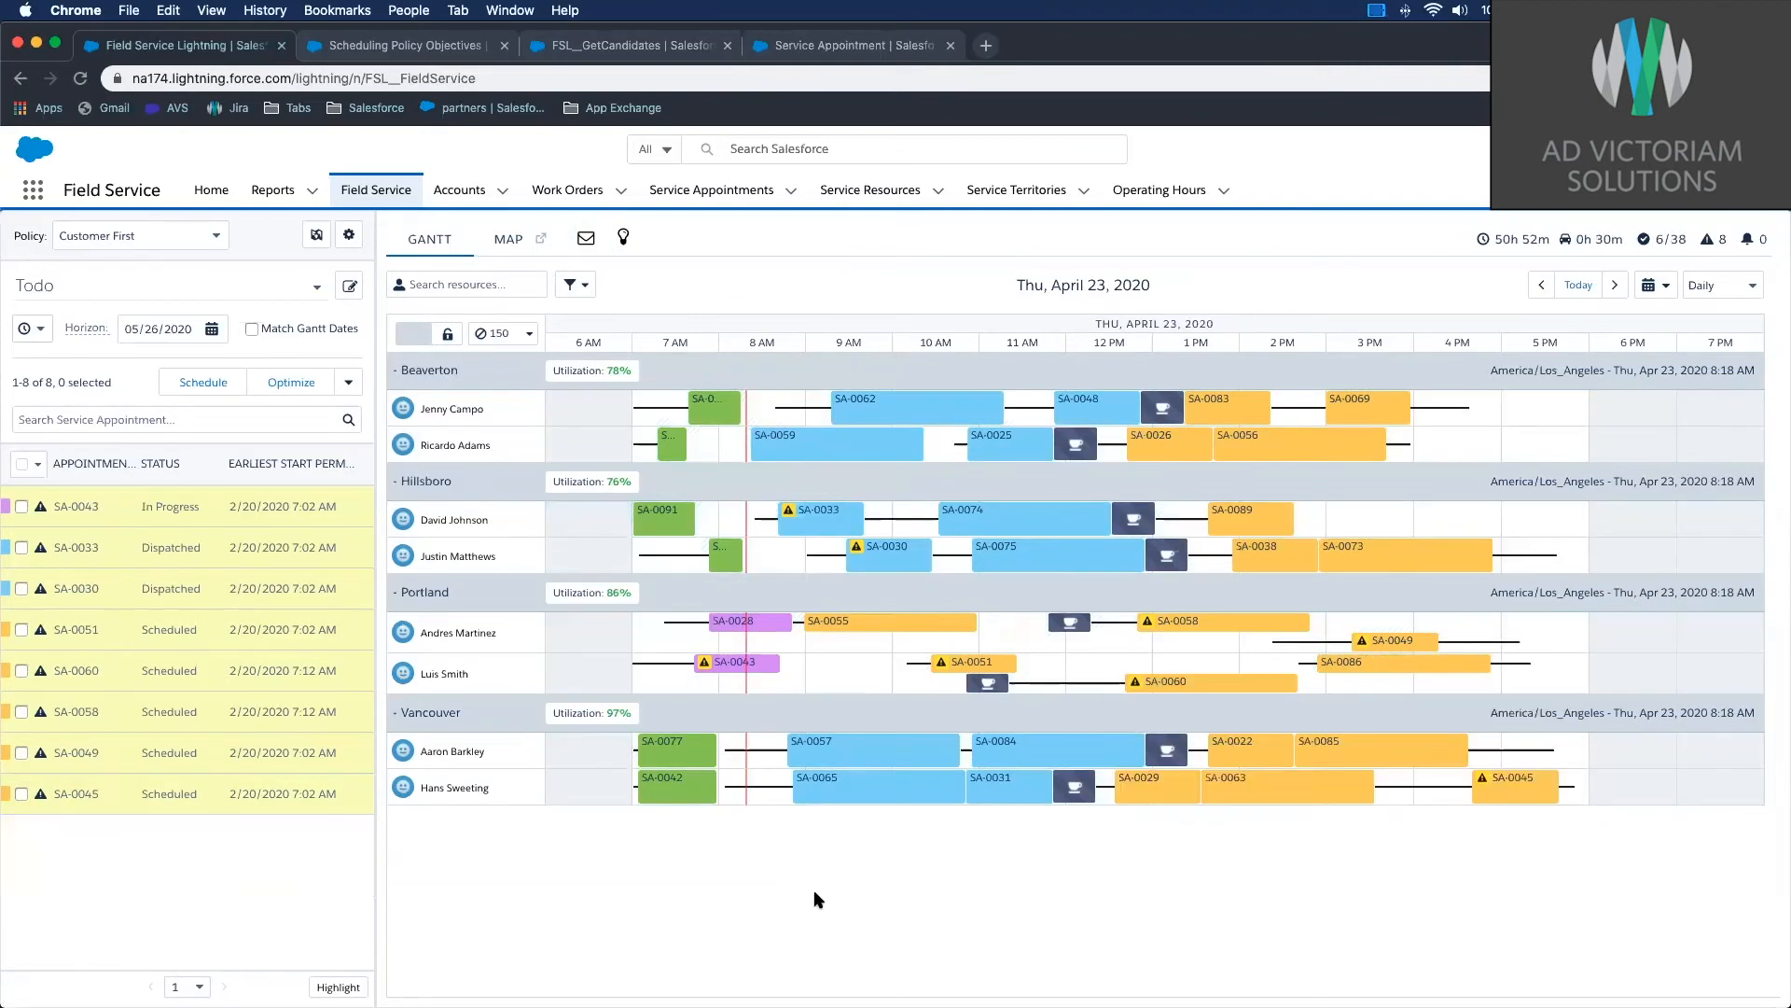
pyautogui.moveTo(688, 905)
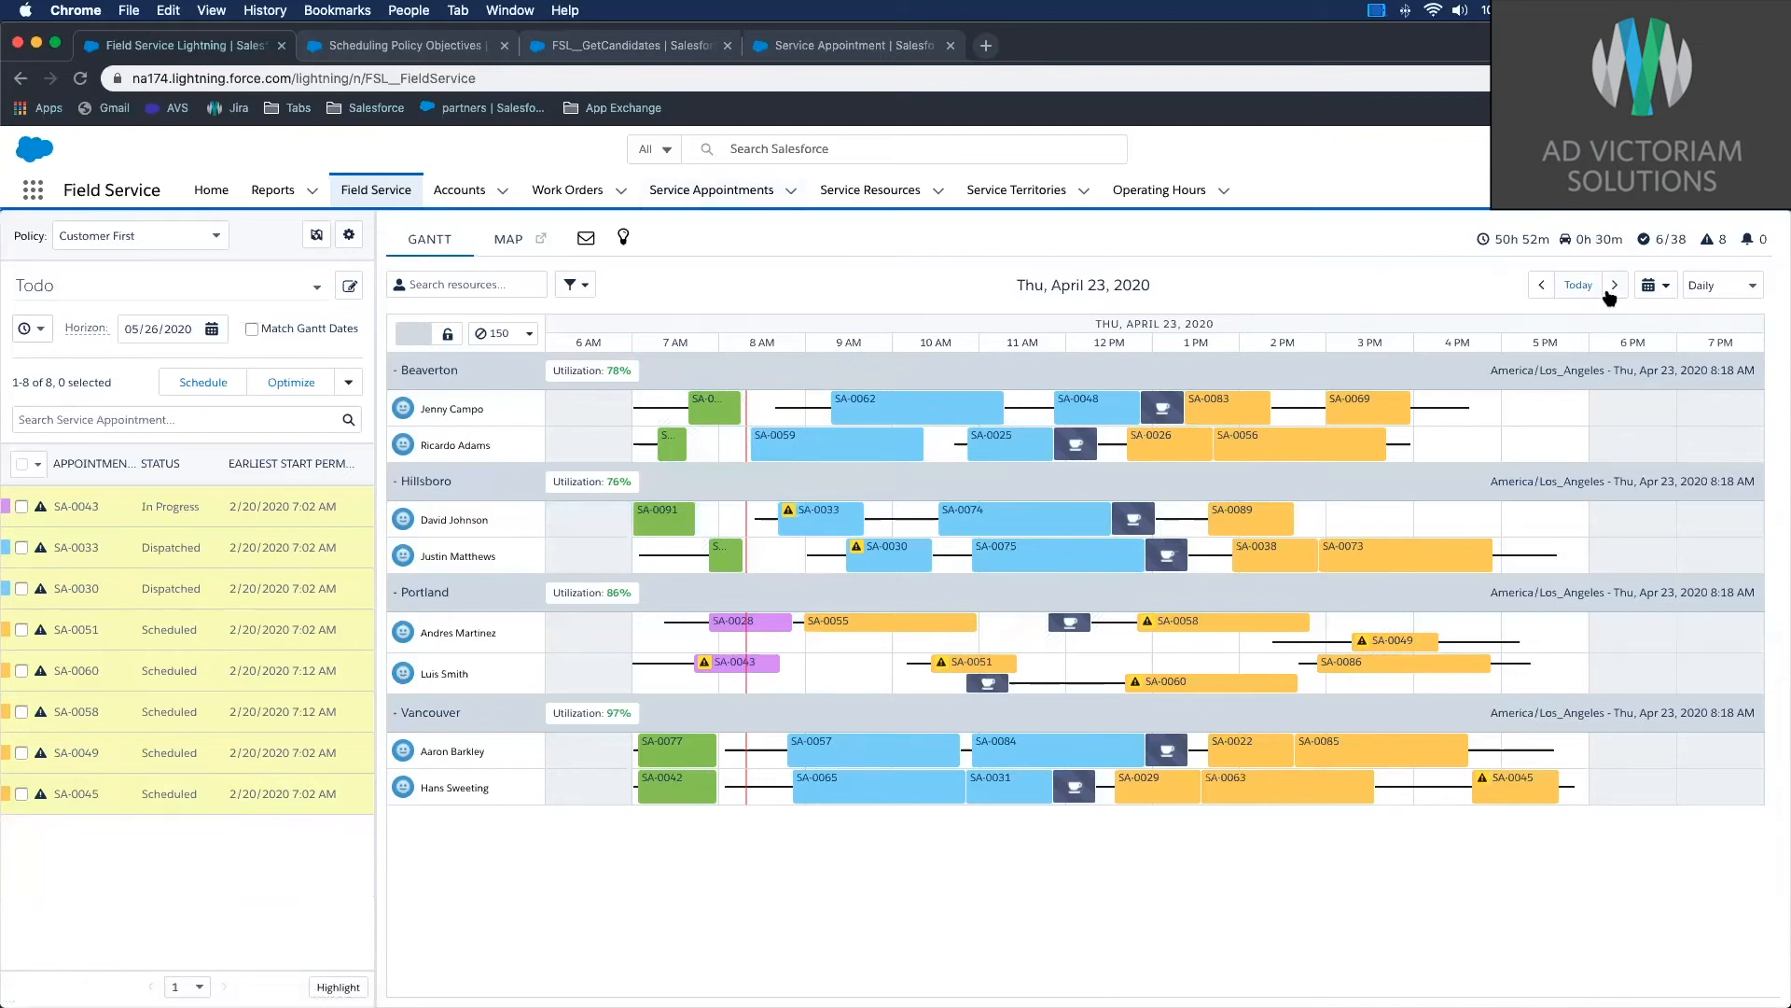
# Step: Check the April 24 Gantt, then return to Thursday April 23 showing Portland at 111%
pyautogui.click(1615, 285)
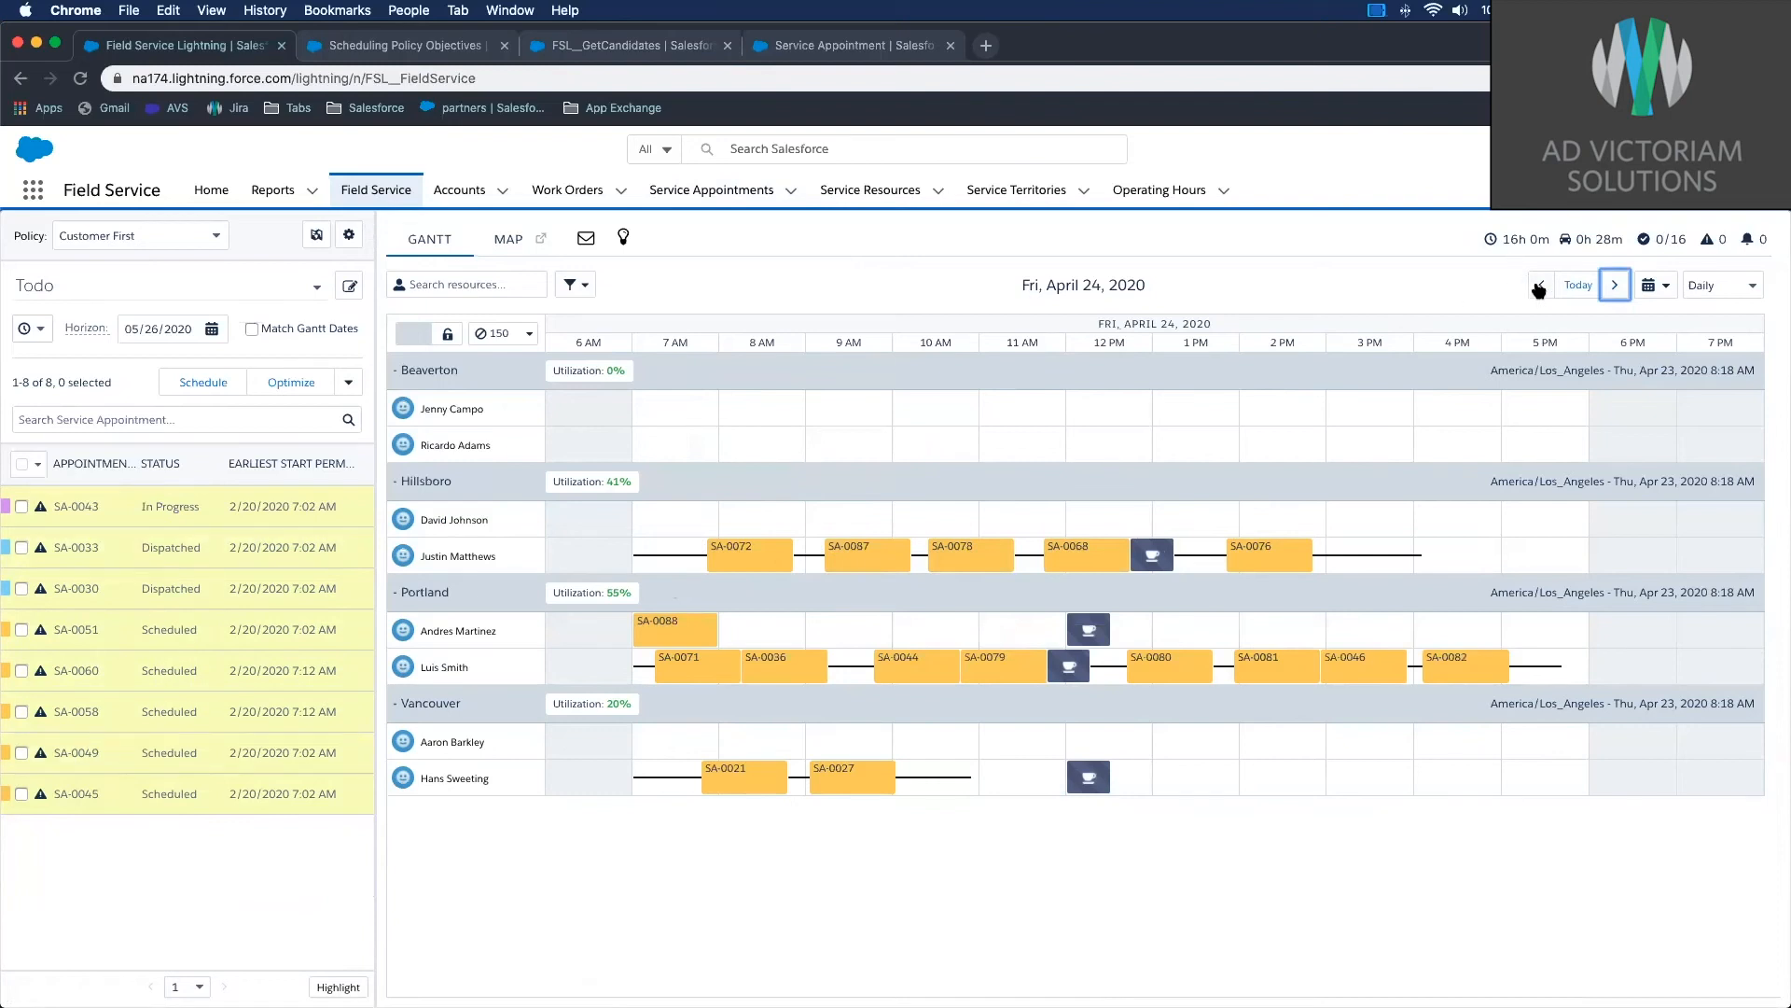
pyautogui.click(1541, 285)
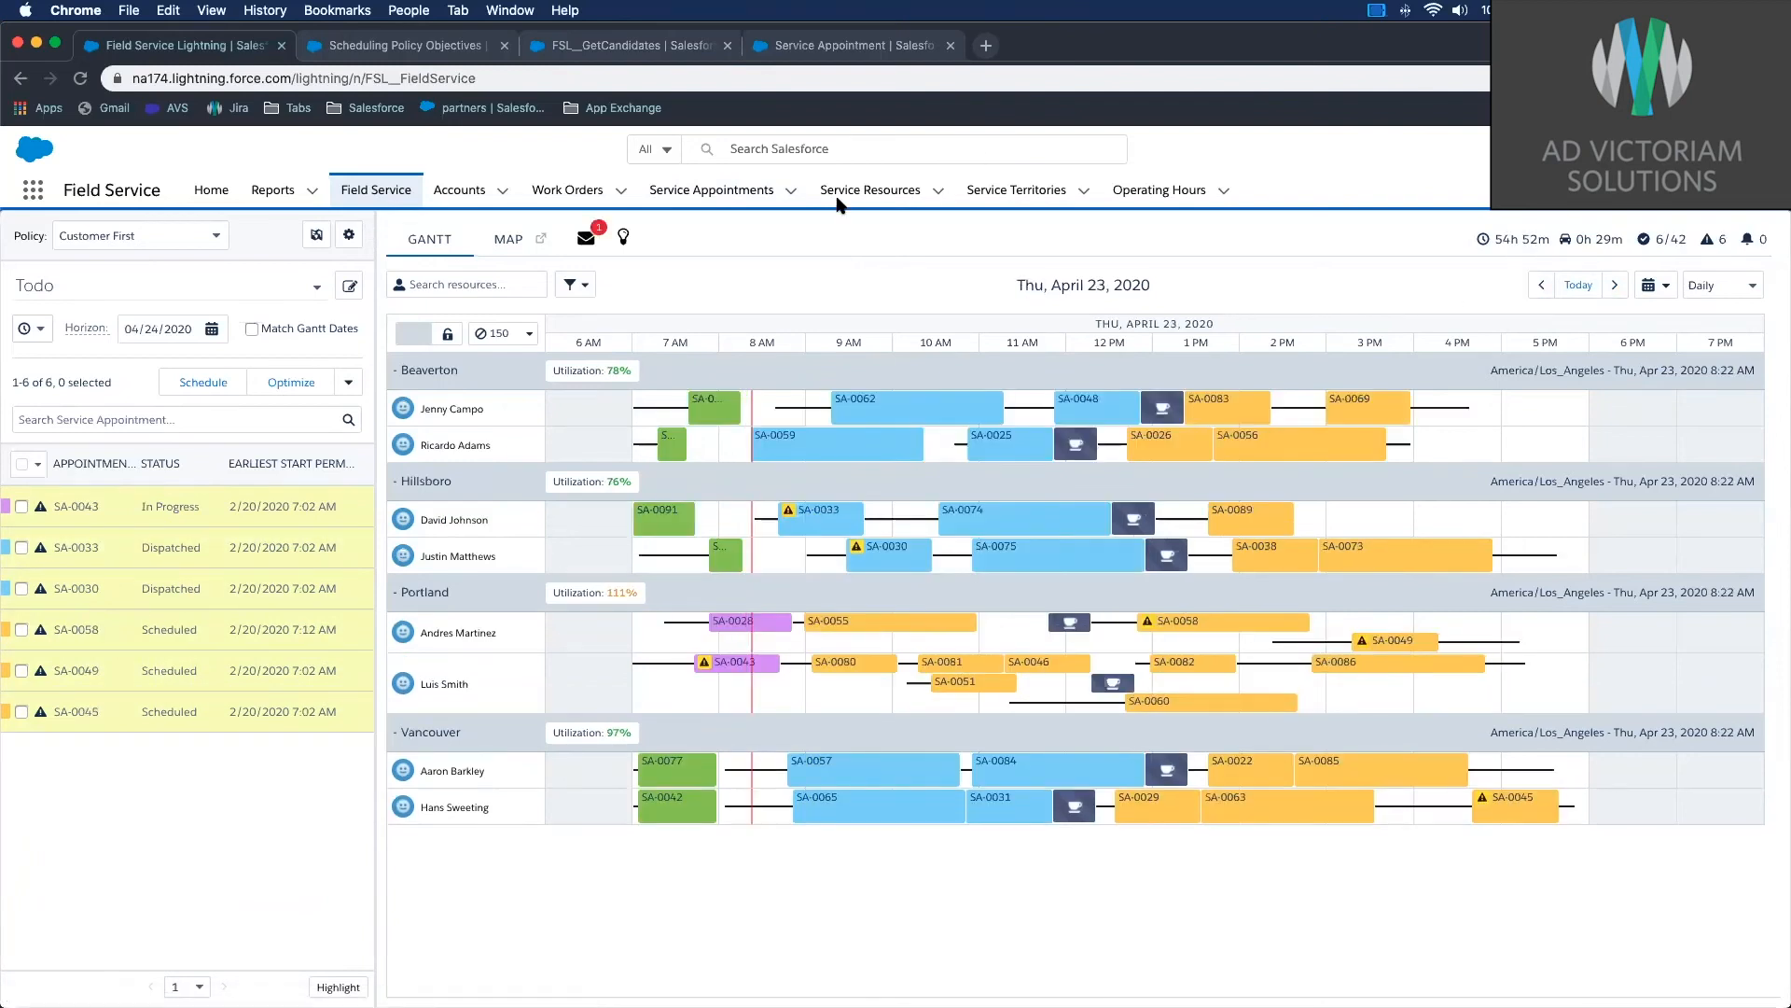
# Step: Show the map view with the Map Layers panel on its Reports layer listing FSL Locations
pyautogui.click(512, 238)
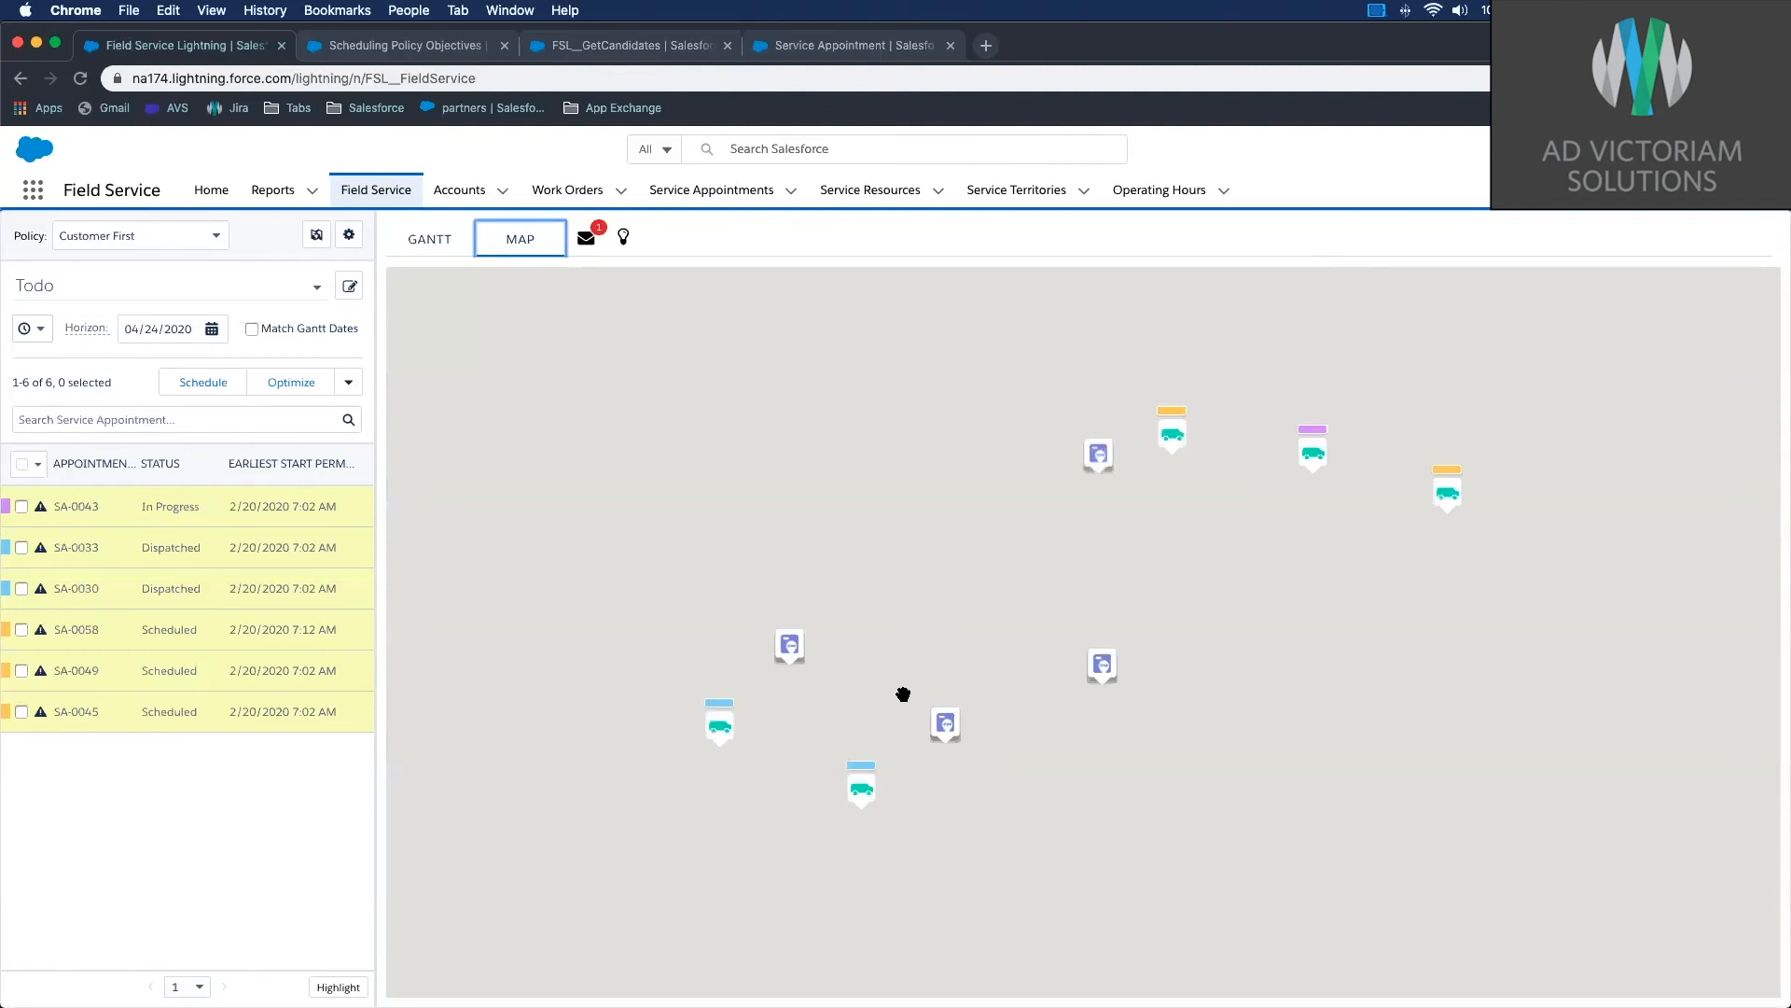
pyautogui.click(520, 238)
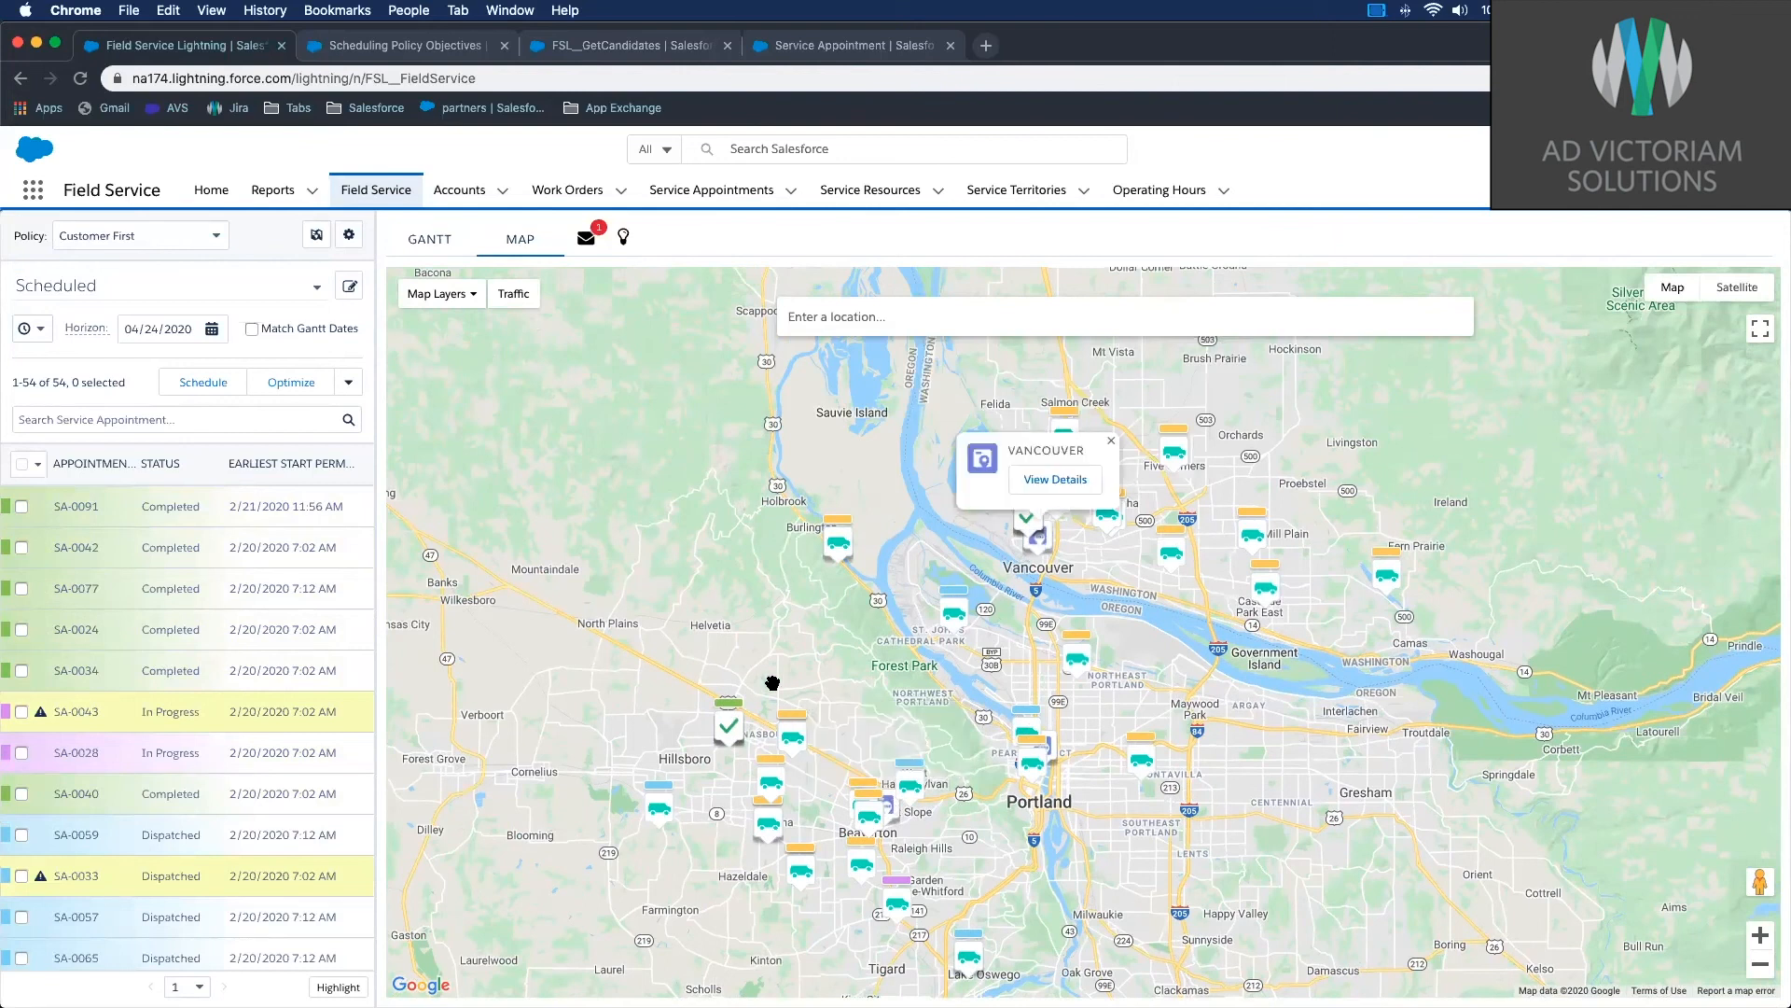
pyautogui.click(440, 294)
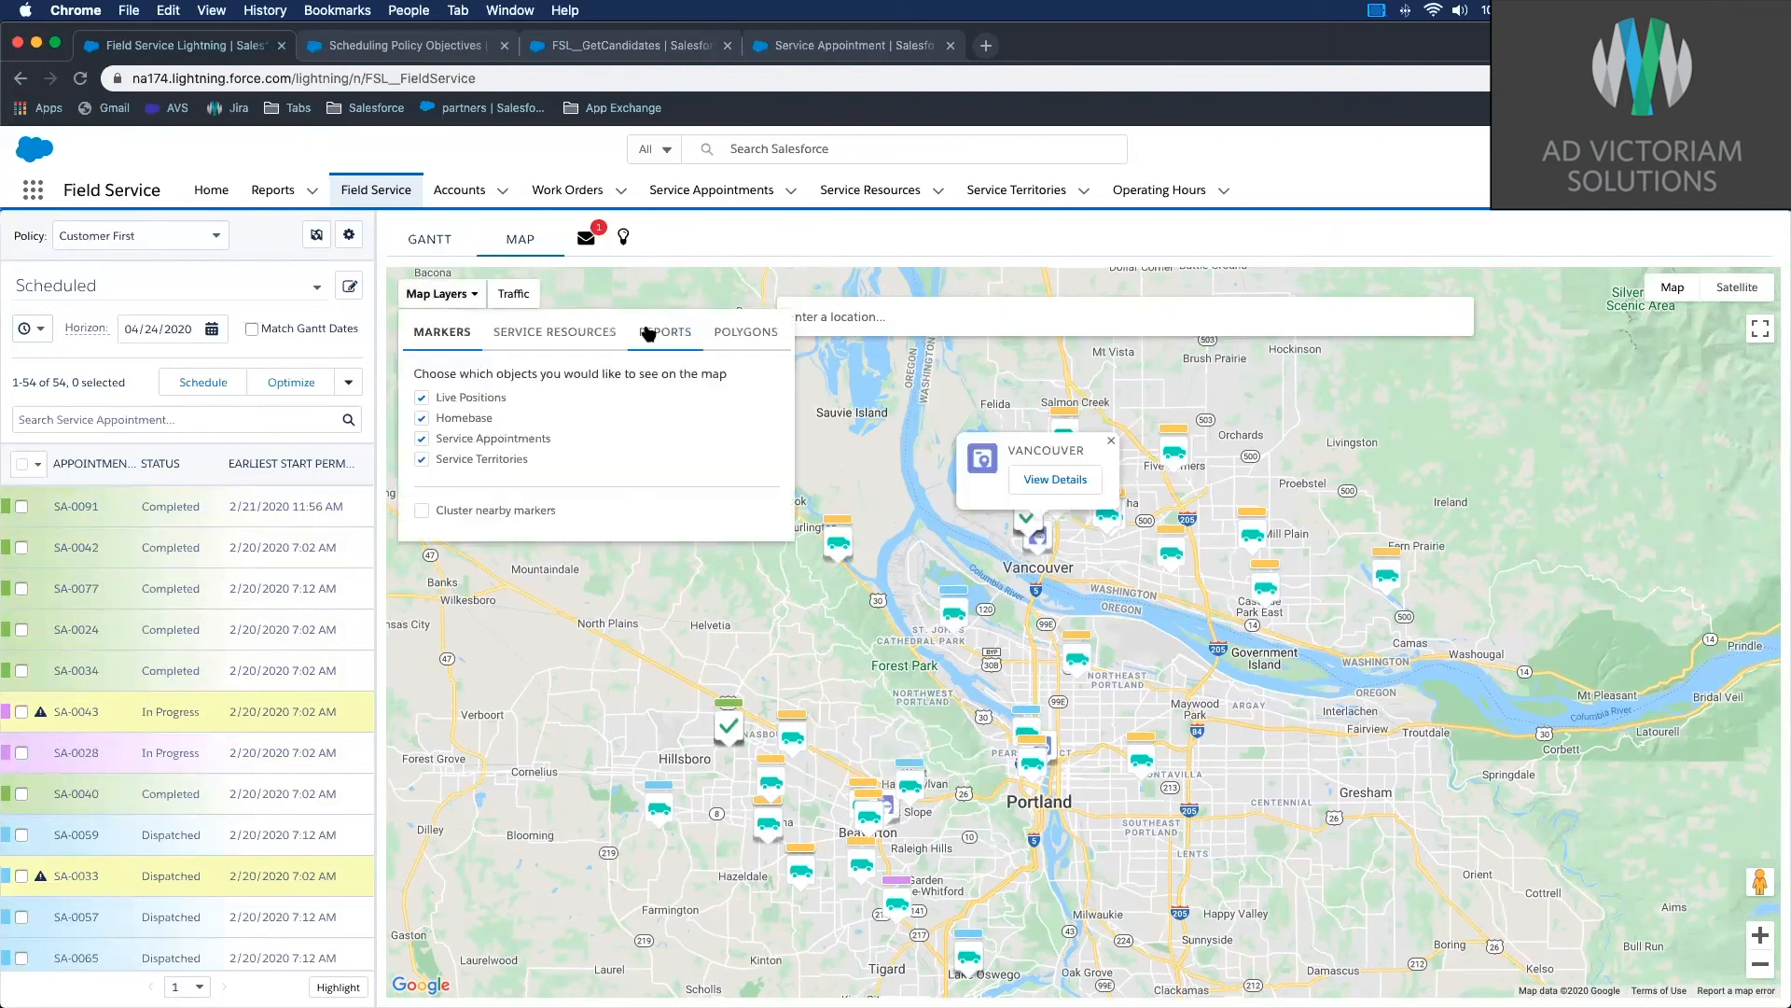
pyautogui.click(663, 331)
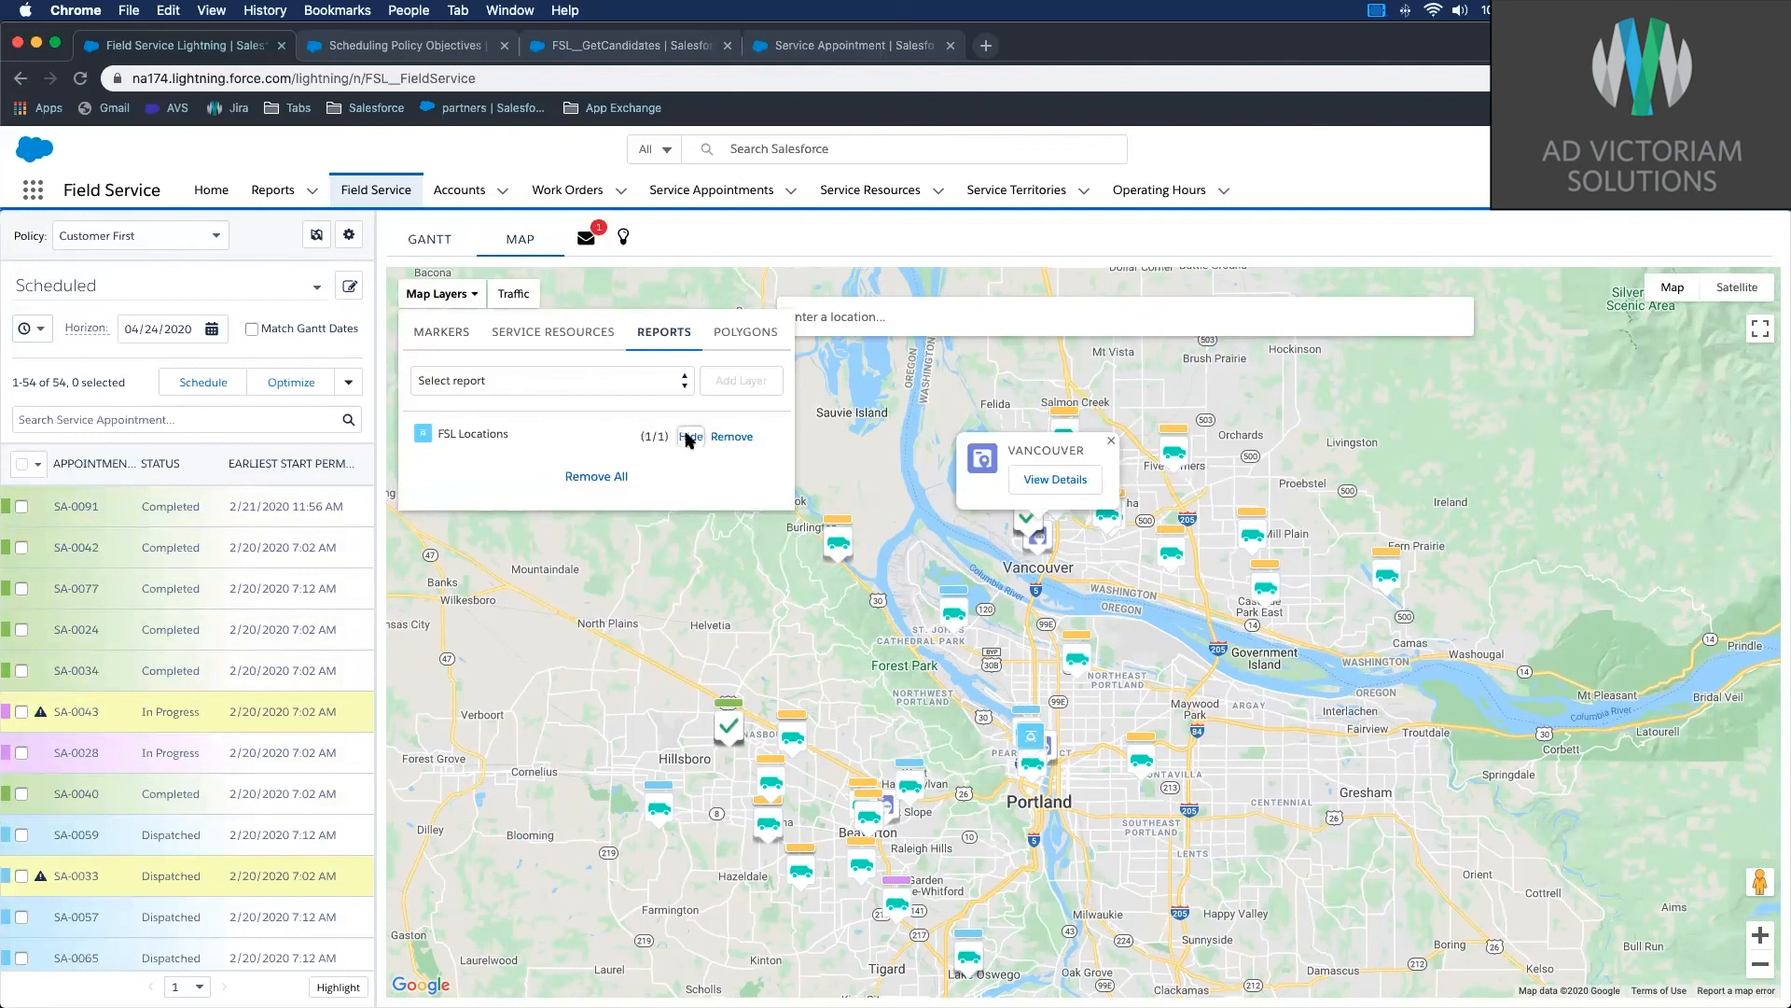